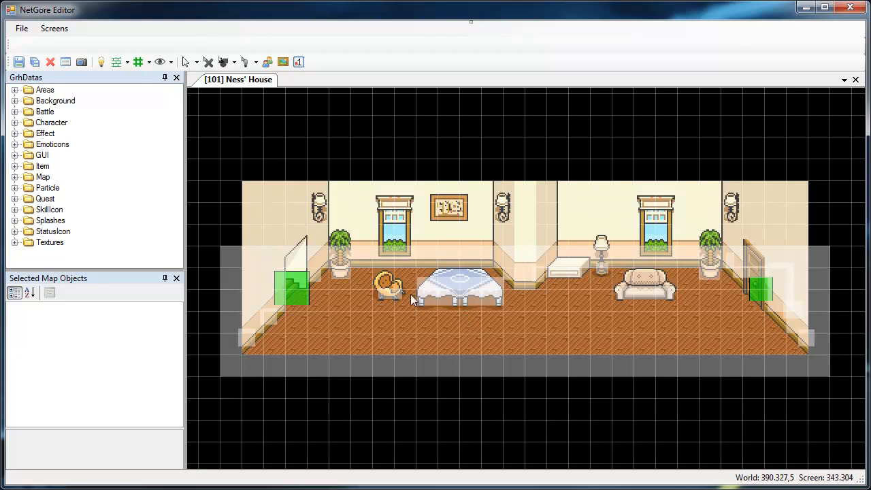
- Inspect the right-side teleport's destination map value, then clear the selection
click(755, 285)
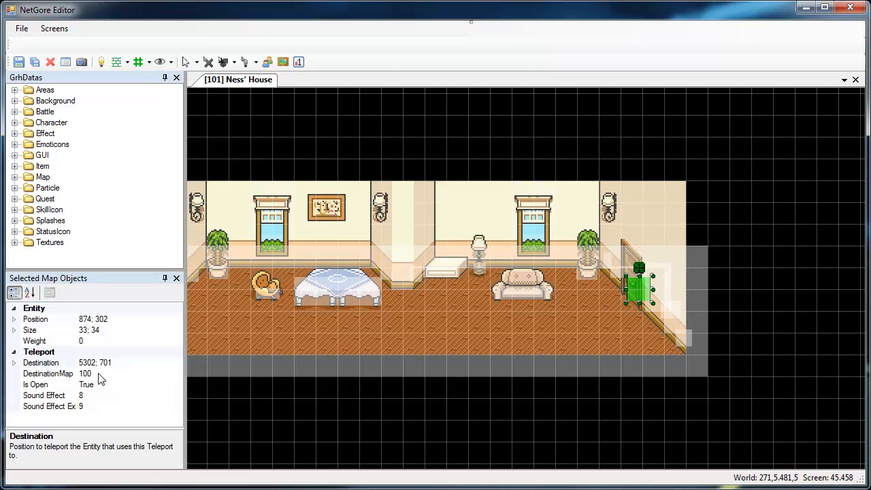
click(48, 373)
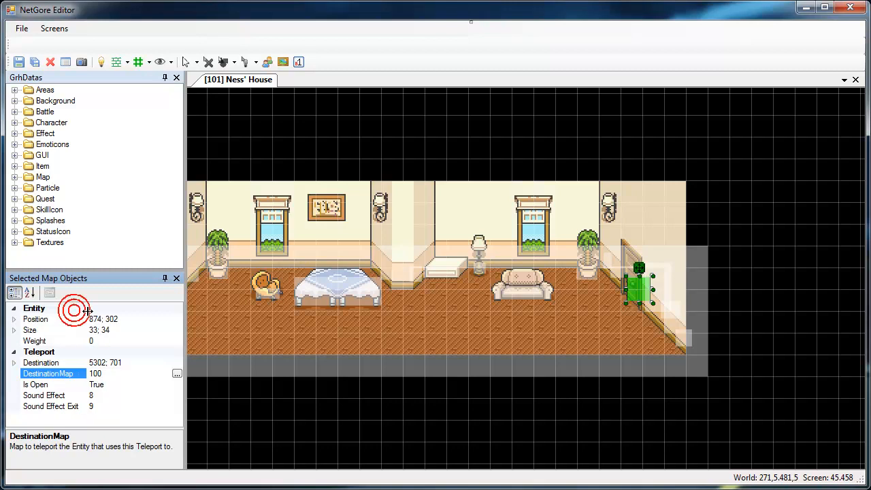
click(43, 394)
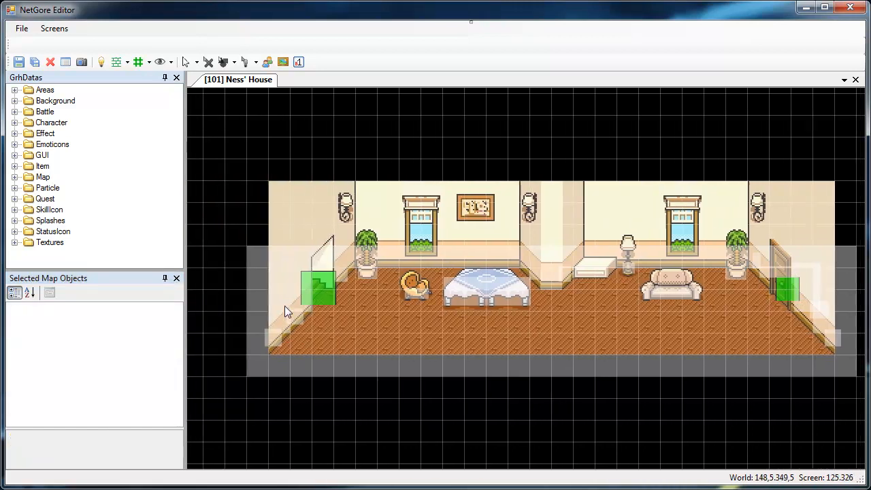
- Inspect the left-side teleport's properties and scroll further down the map
click(320, 286)
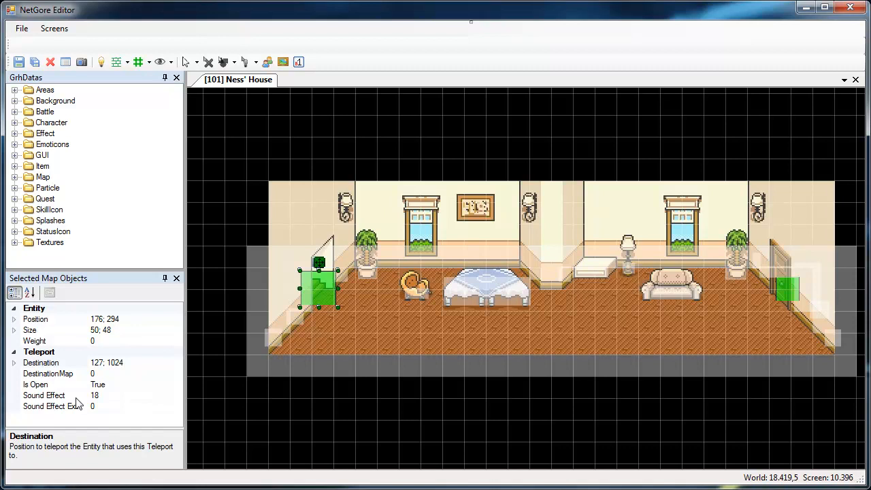
mouse_move(327, 354)
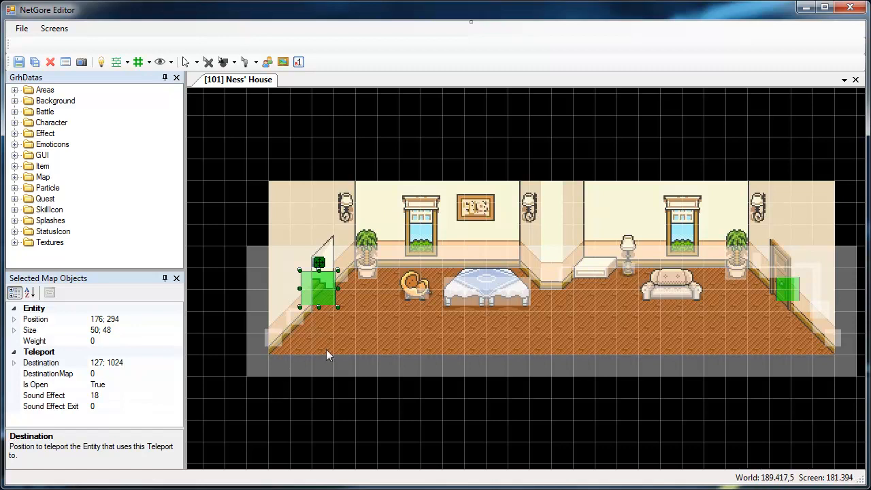
mouse_move(359, 292)
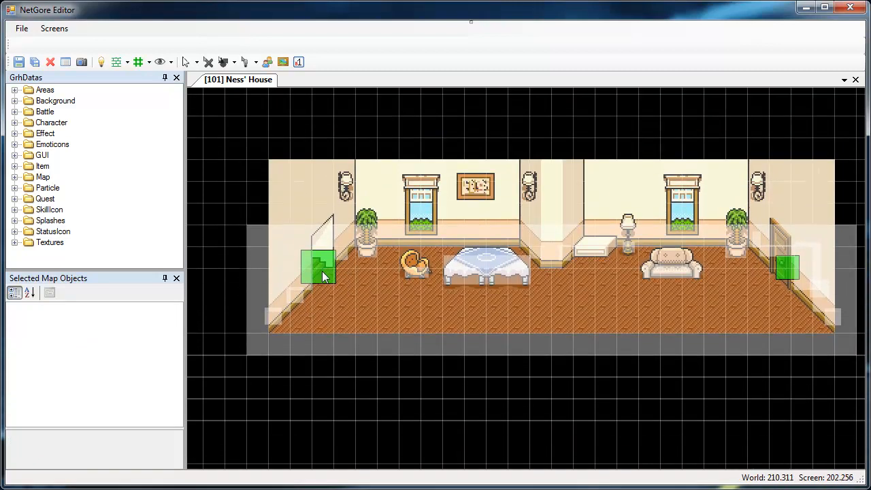
click(319, 265)
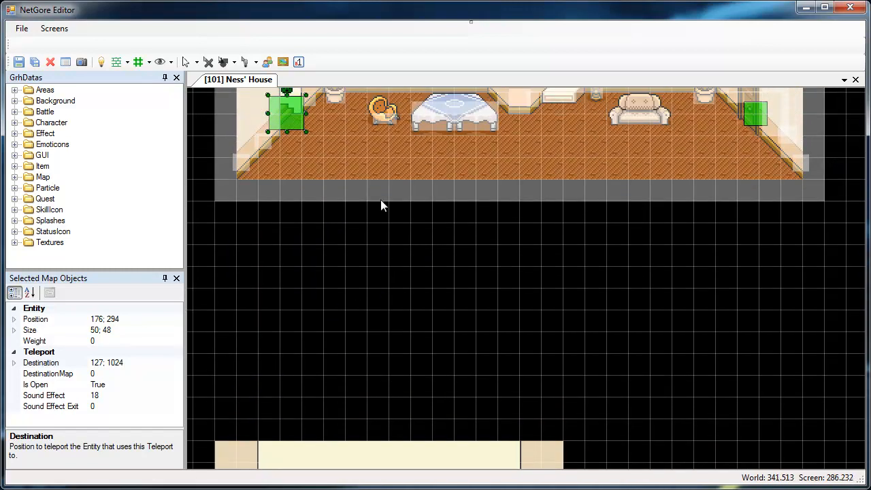
scroll(down, 3)
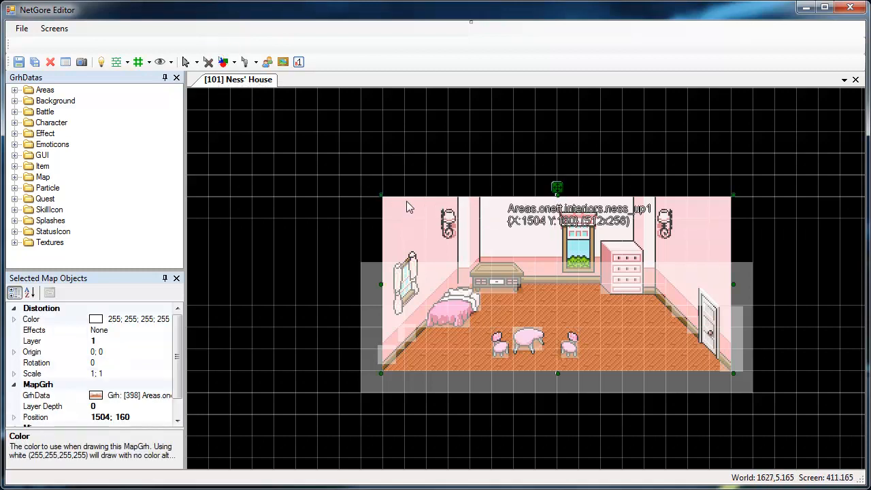
mouse_move(189, 62)
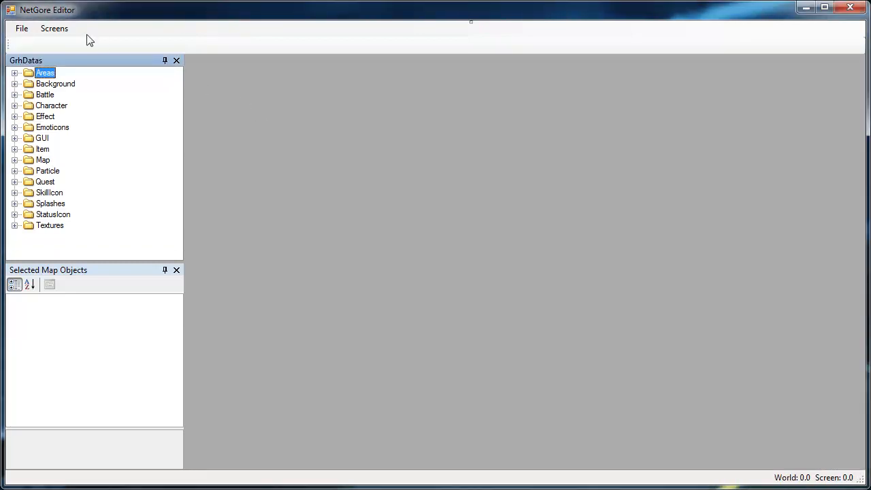
- Launch the Database Editor from Screens and view its Character Templates list
click(55, 27)
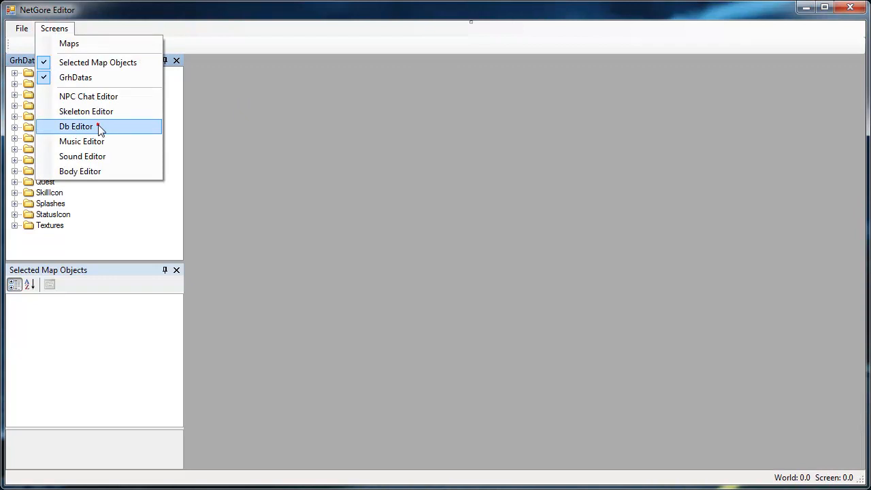
click(76, 126)
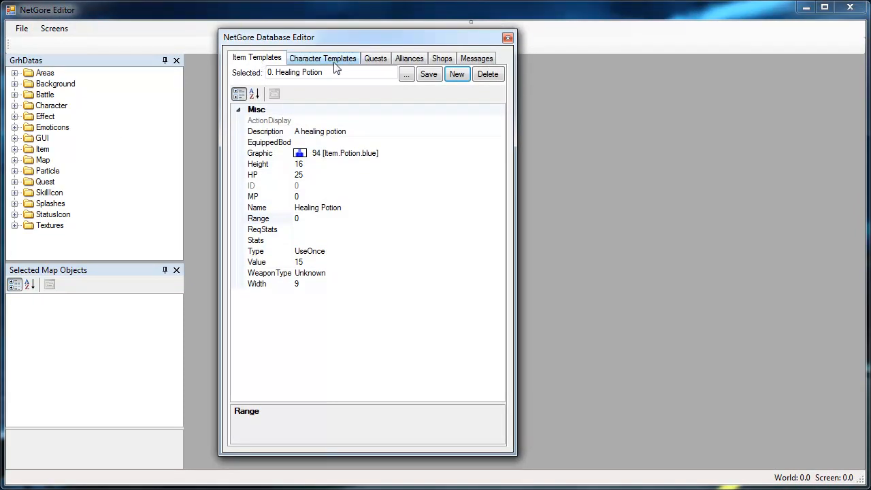
click(323, 57)
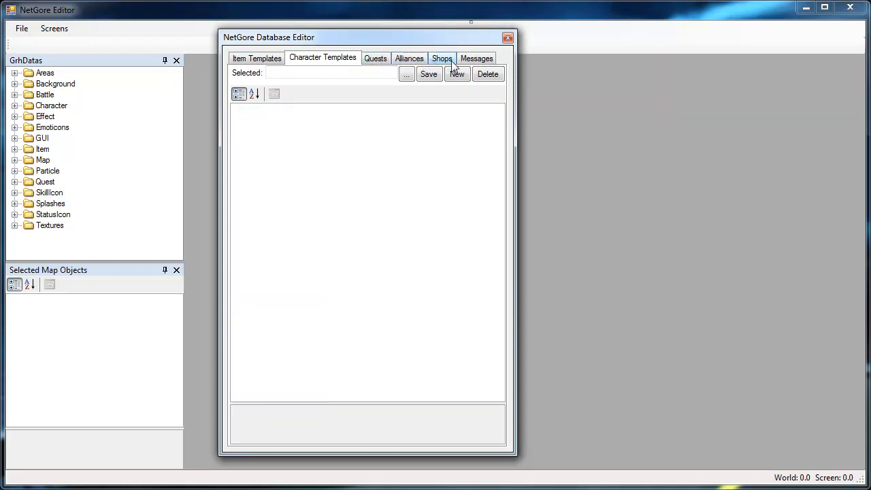
- Browse Item Templates, dismiss the item picker unchanged, and return to Character Templates
click(256, 57)
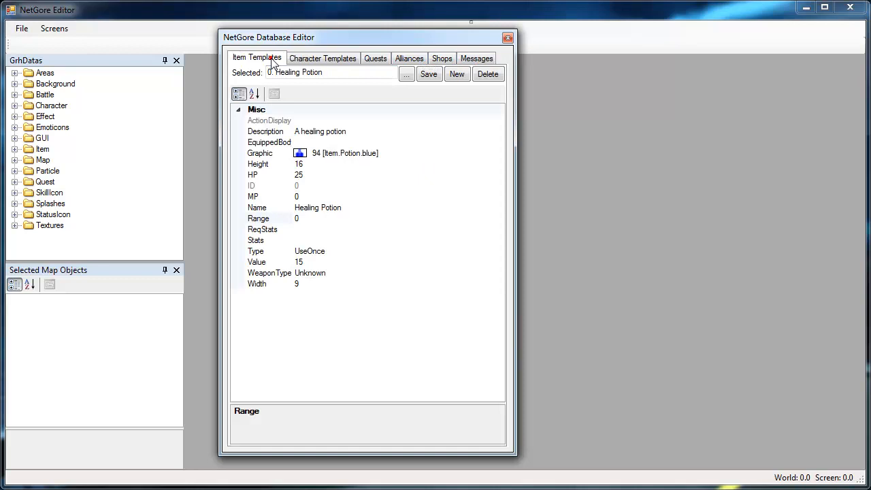
mouse_move(370, 168)
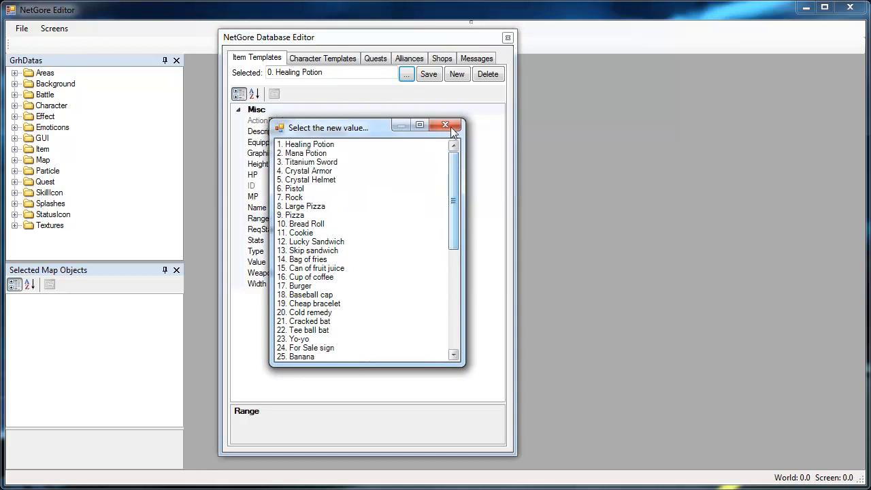
click(445, 125)
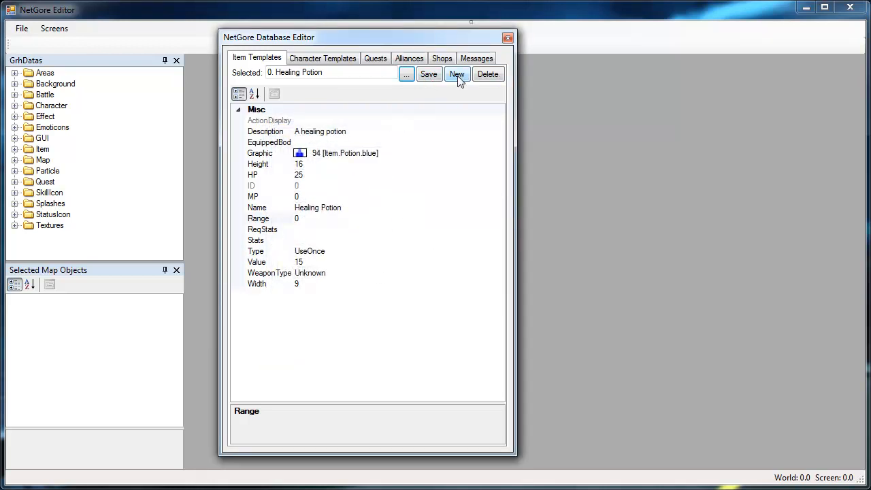
click(323, 58)
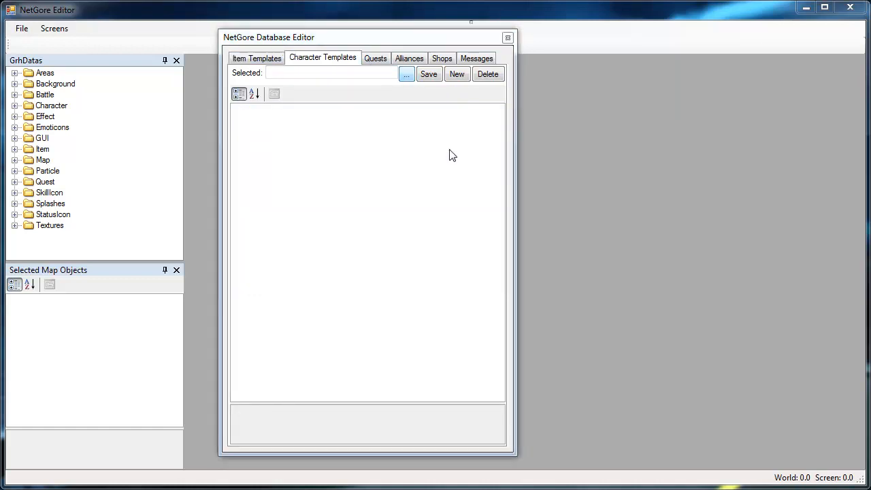
- Load character template 460, Happy Drugstore Counter Man, and scroll its shop and stat properties
click(406, 74)
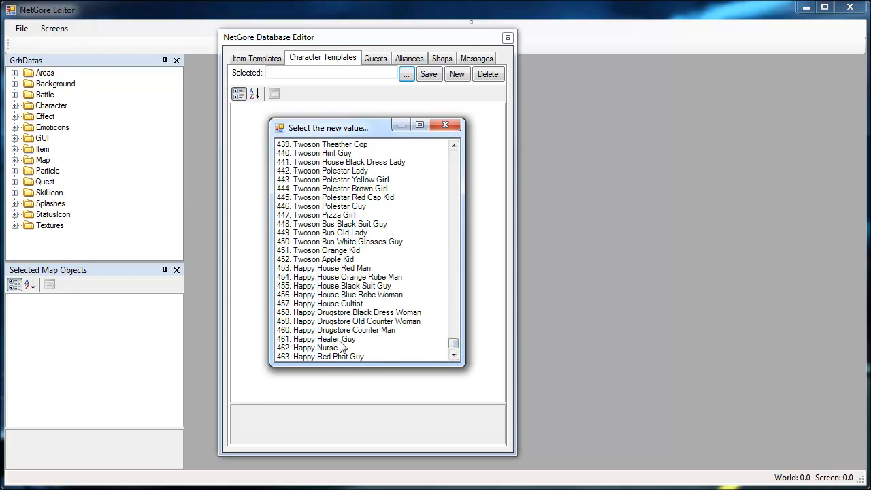
mouse_move(348, 337)
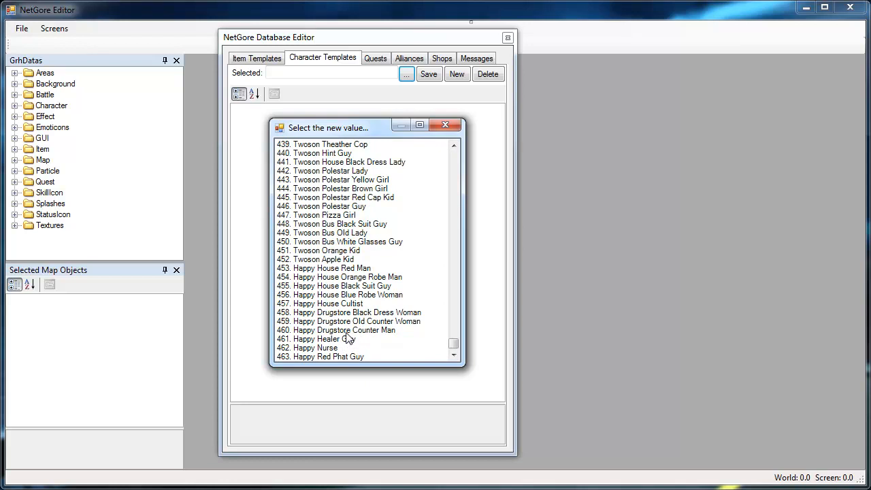
click(343, 329)
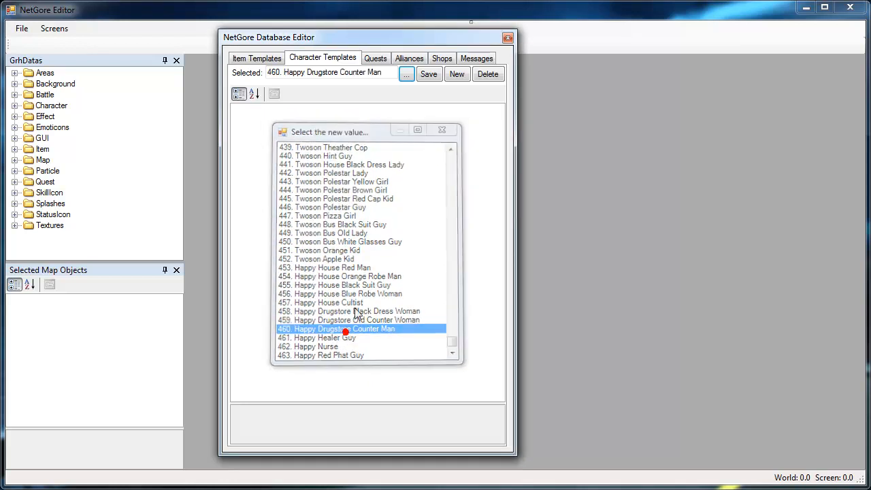
double_click(335, 328)
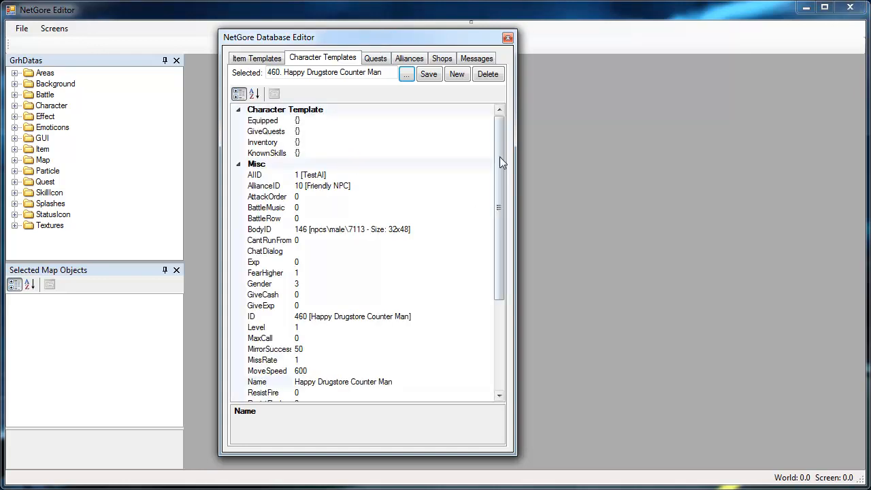
scroll(down, 3)
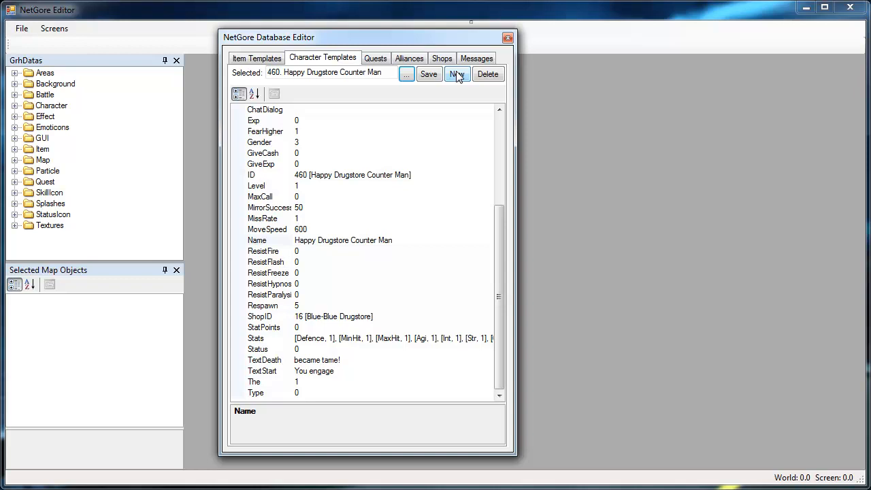
click(457, 73)
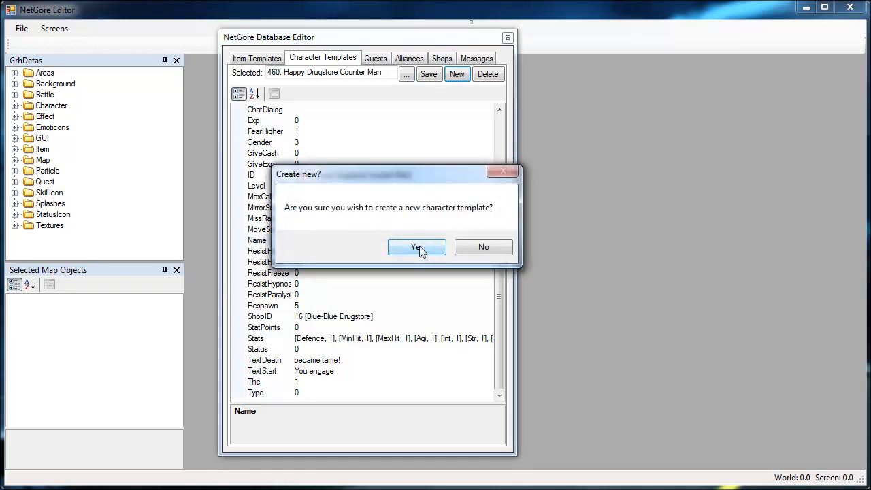
click(417, 247)
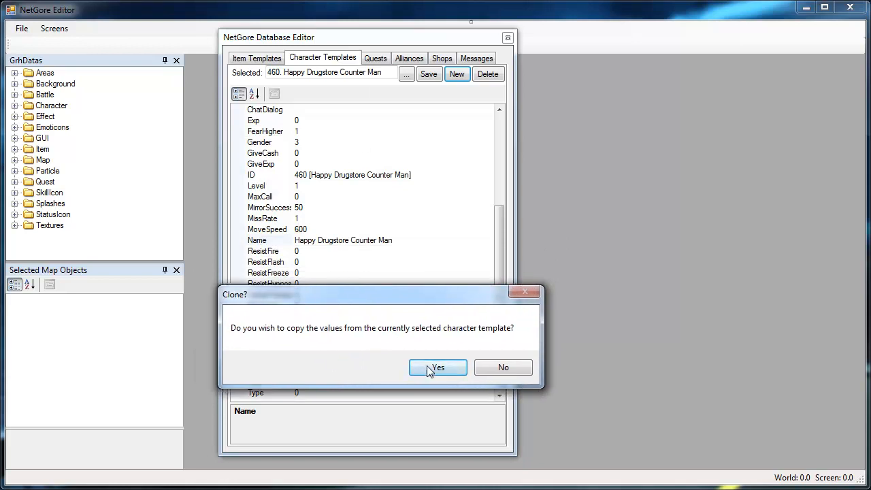
click(437, 367)
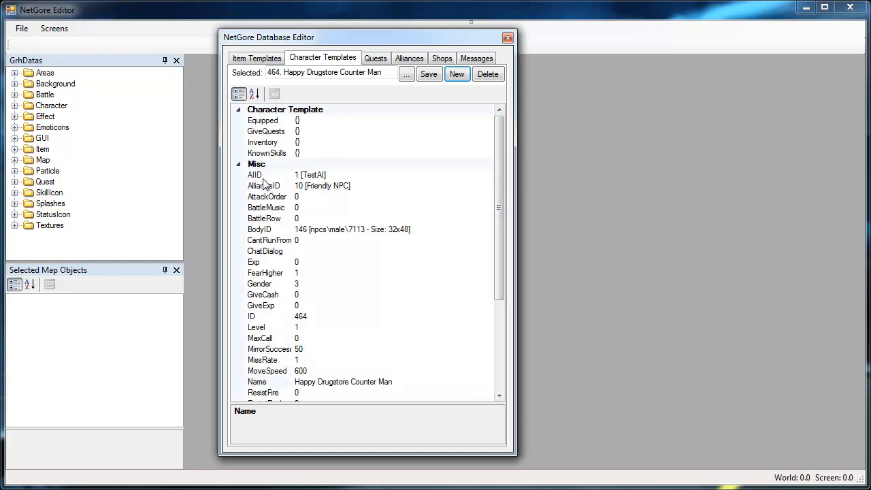
mouse_move(338, 221)
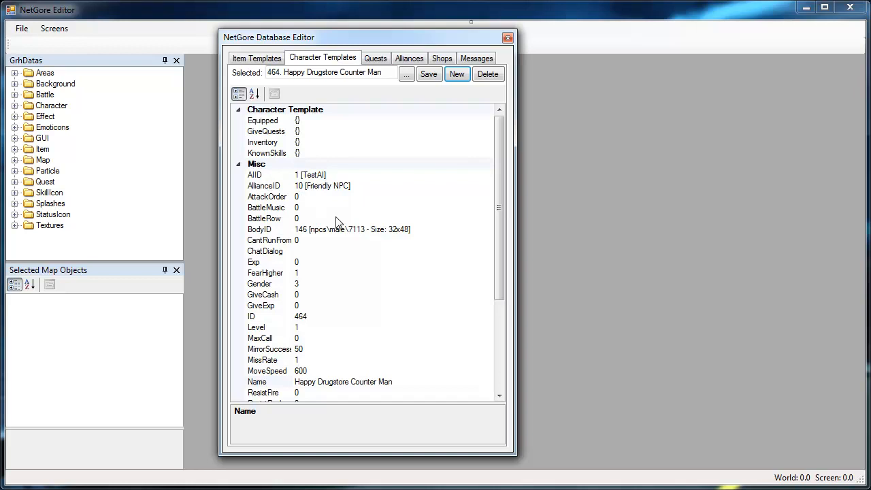
scroll(down, 3)
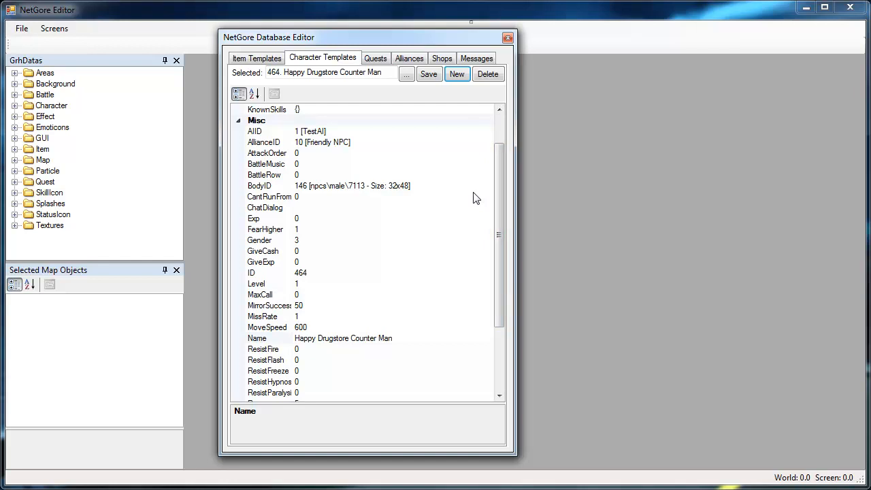
mouse_move(450, 191)
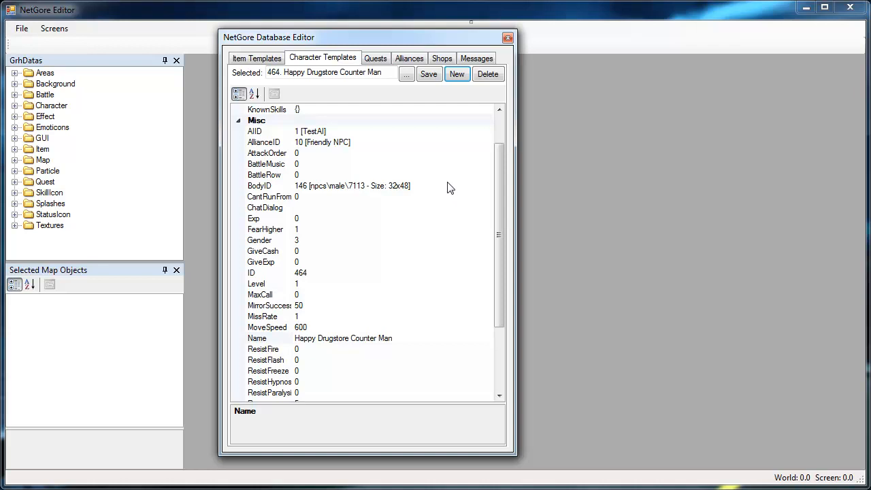
mouse_move(452, 194)
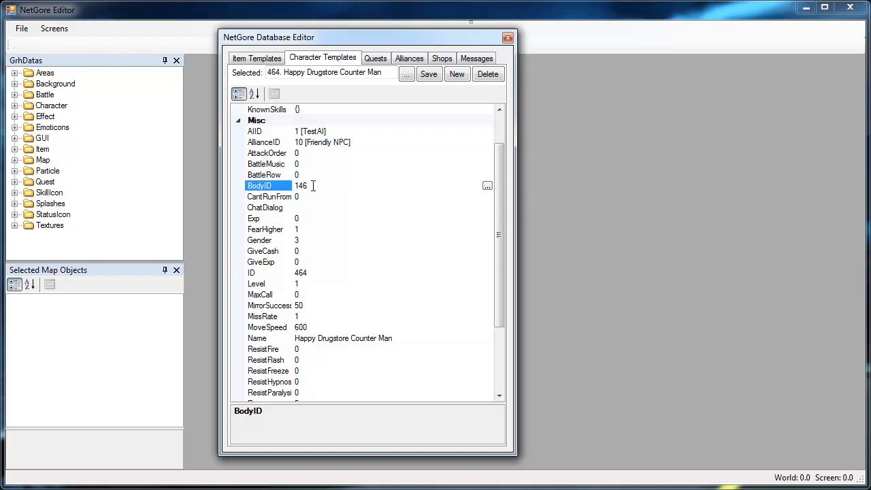
- Browse the BodyID value list for template 464, leaving the body ID at 146
click(487, 185)
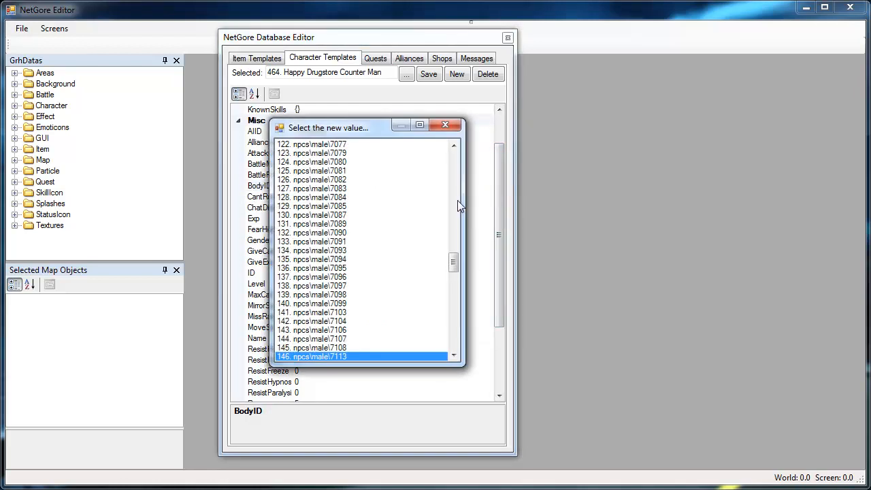
scroll(down, 3)
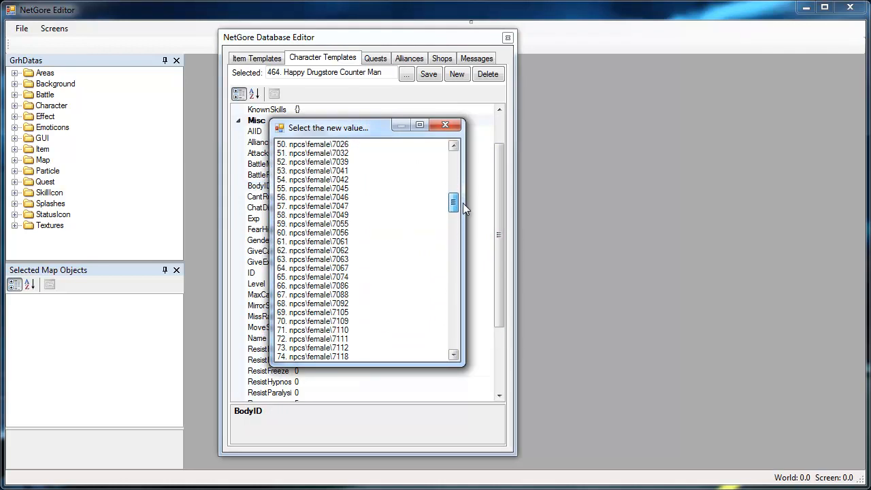
drag(452, 204, 452, 285)
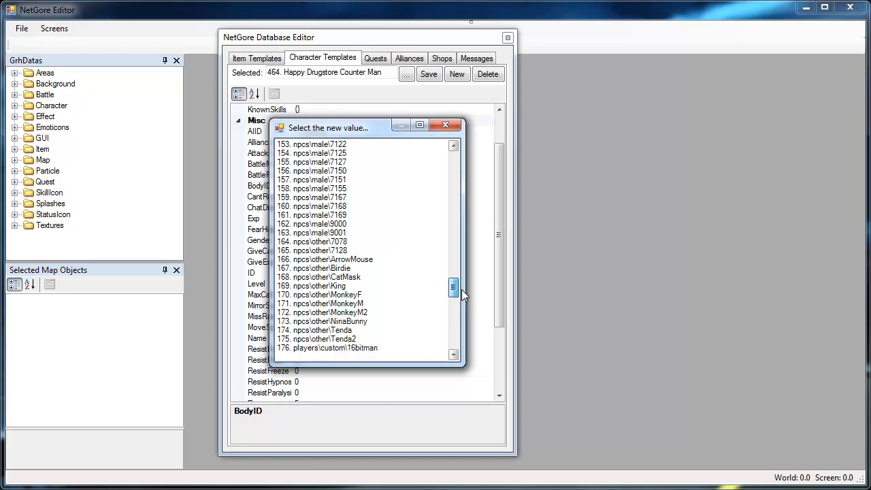
scroll(down, 3)
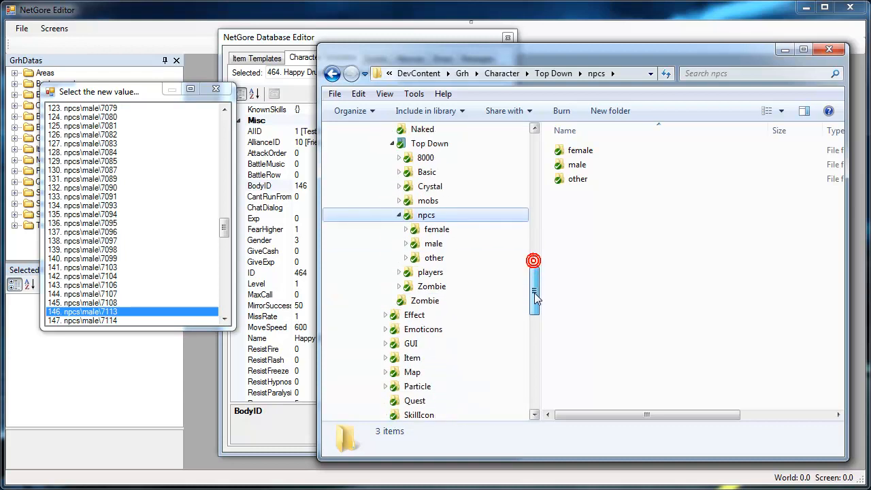
- Browse the male NPC sprite thumbnails and pick out folder 7066
double_click(433, 242)
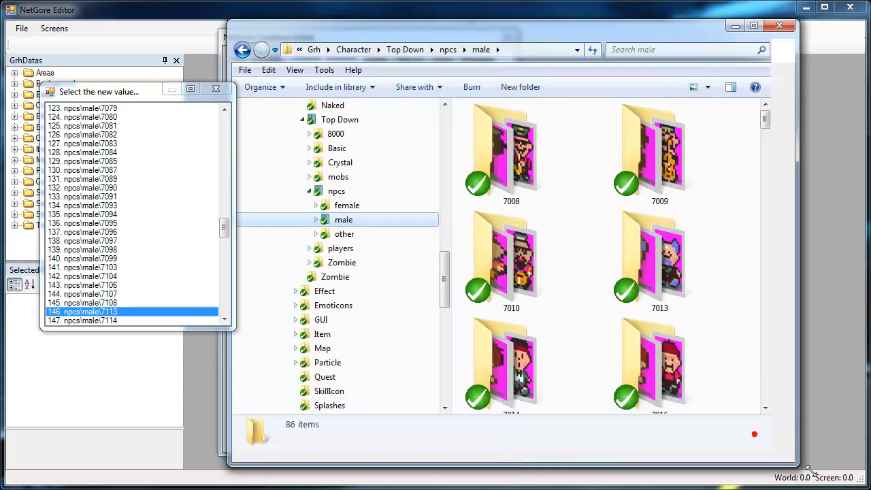
scroll(down, 3)
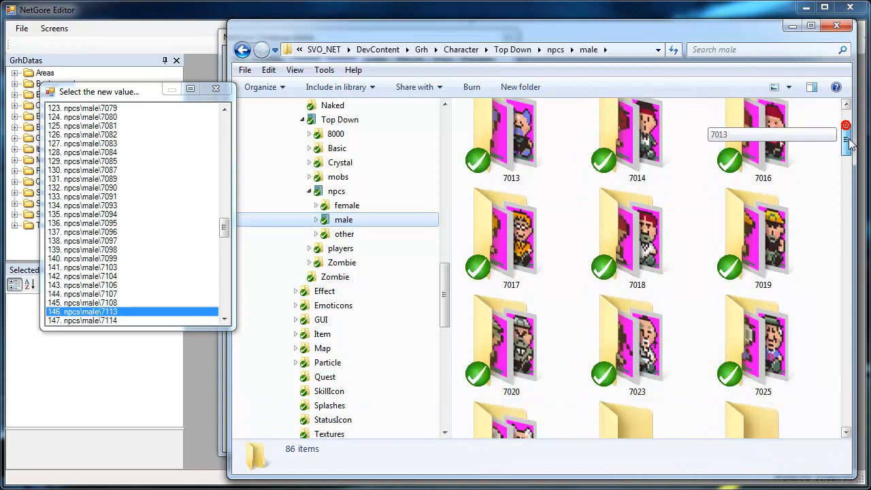
scroll(down, 3)
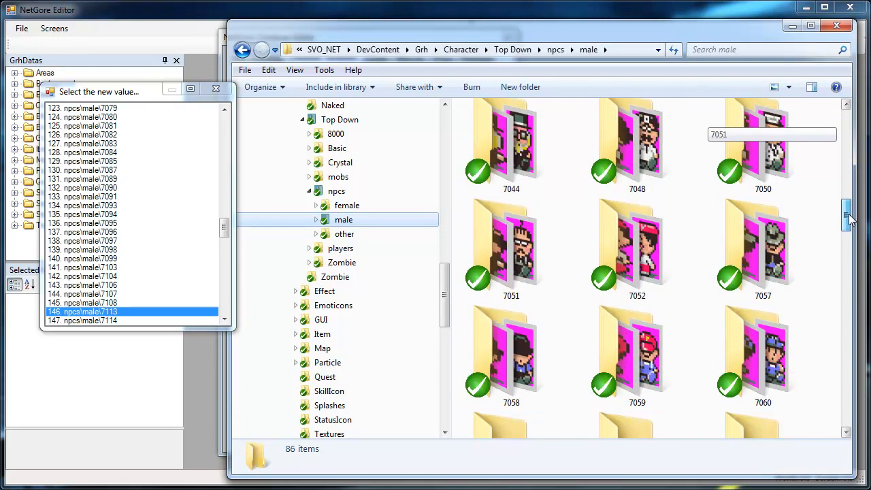
scroll(down, 3)
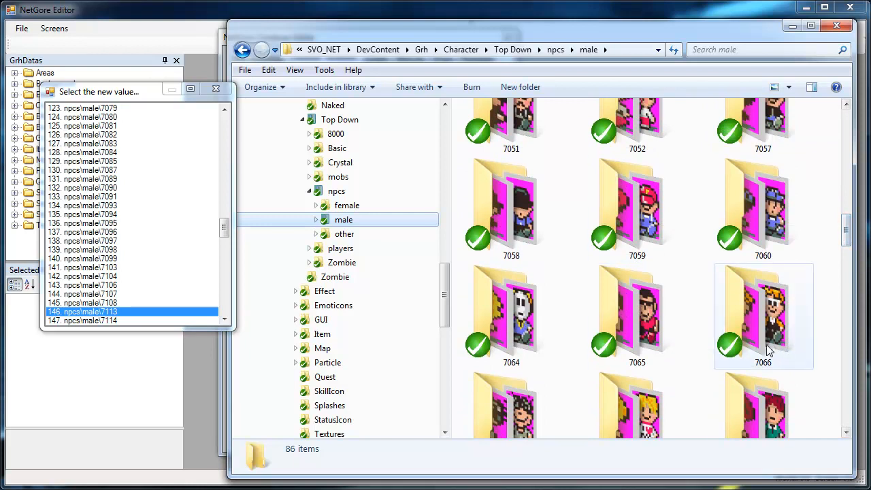
click(763, 316)
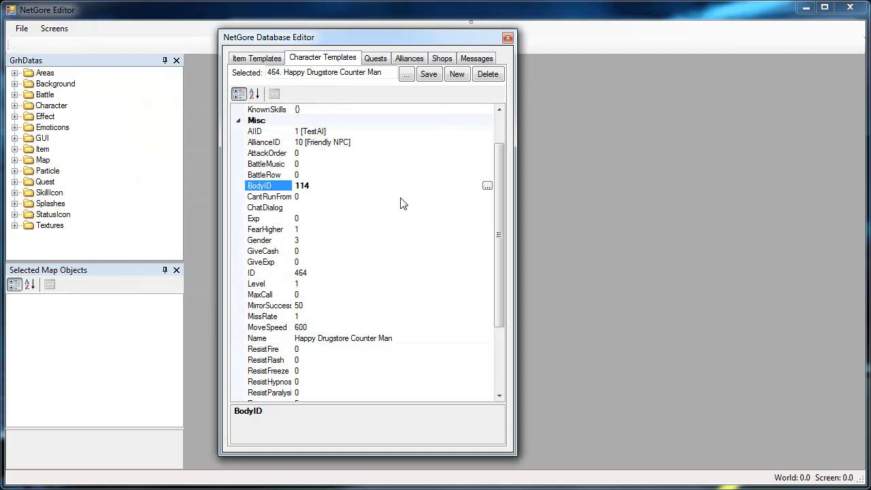
mouse_move(392, 173)
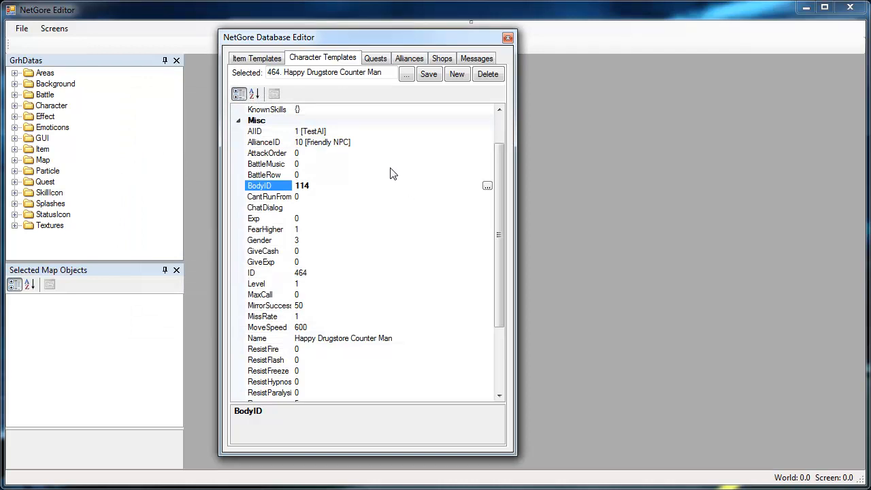
mouse_move(338, 49)
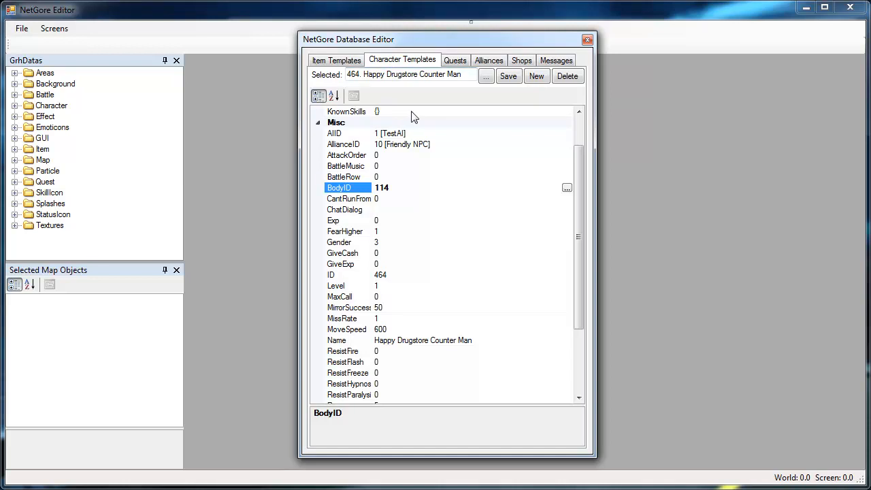
- Confirm BodyID 114 (npcs\male\7066) and select the Happy Drugstore Counter Man name text for editing
click(336, 341)
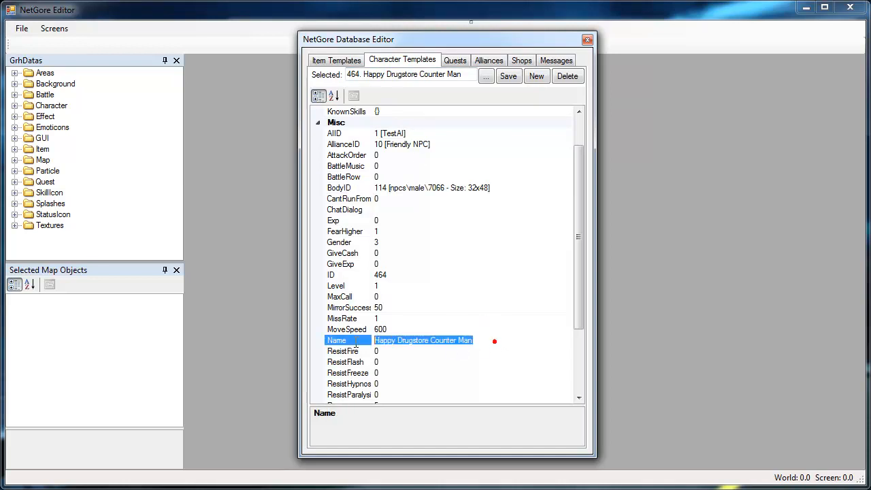
click(449, 341)
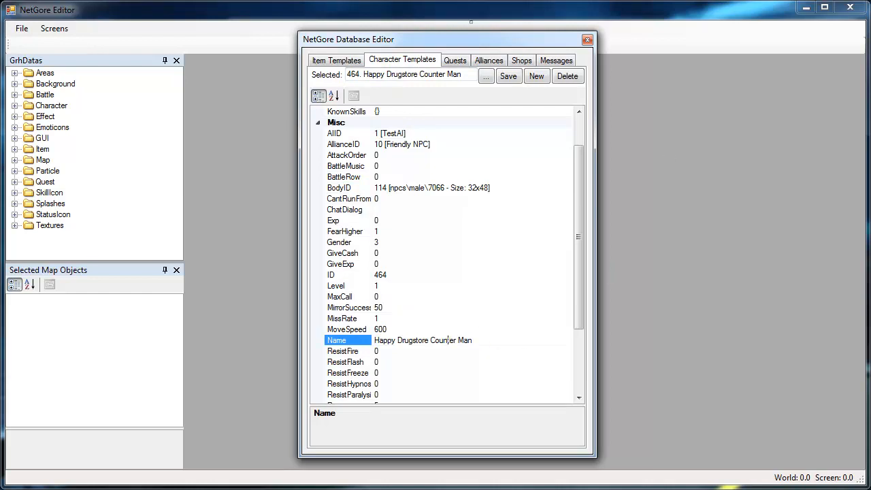
drag(449, 38, 429, 42)
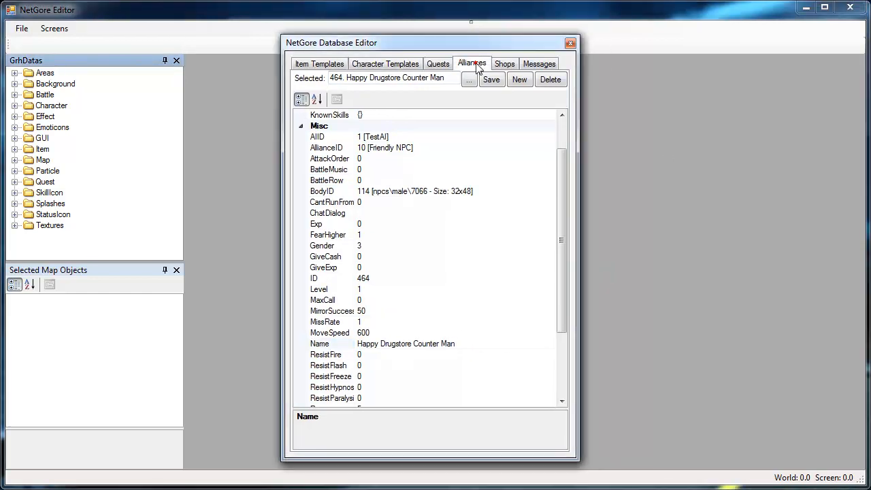
- Glance at the empty Alliances and Shops records, then close the Database Editor
click(471, 64)
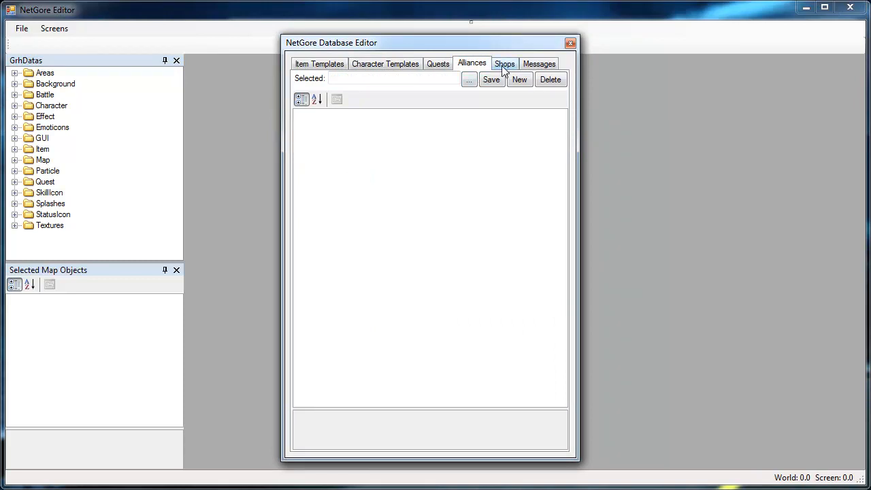
click(505, 64)
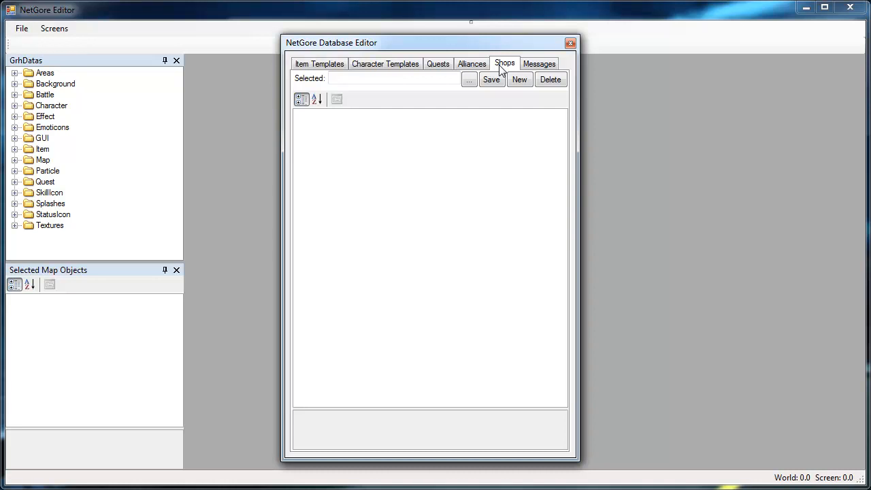
mouse_move(373, 174)
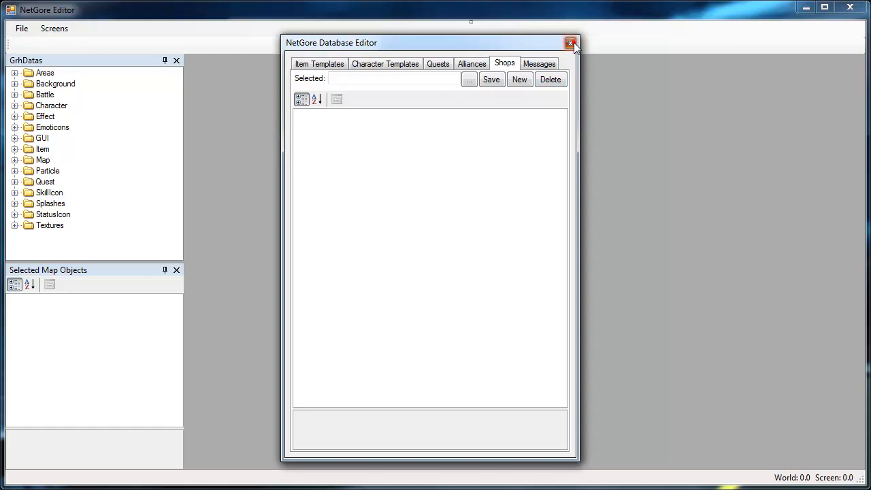
click(54, 28)
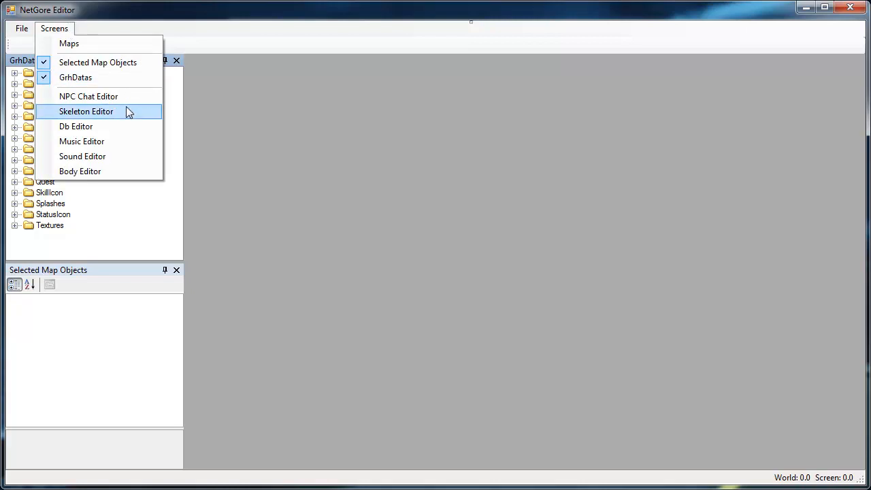
mouse_move(88, 147)
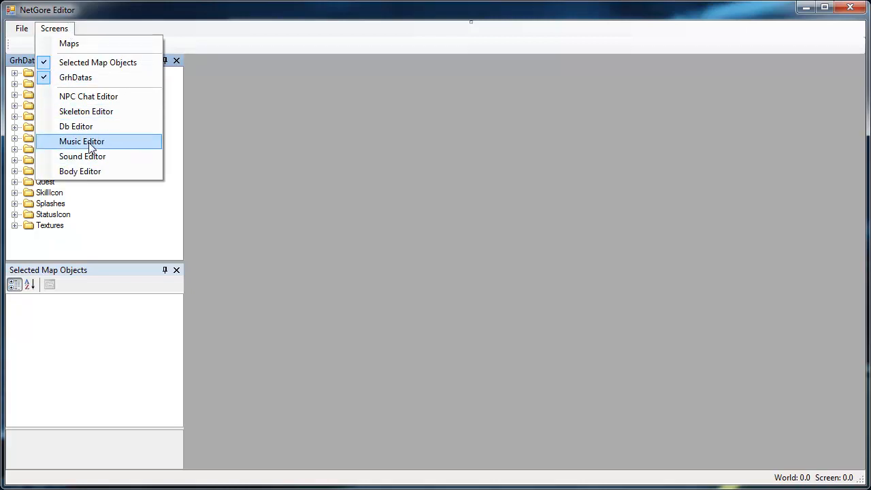
mouse_move(87, 172)
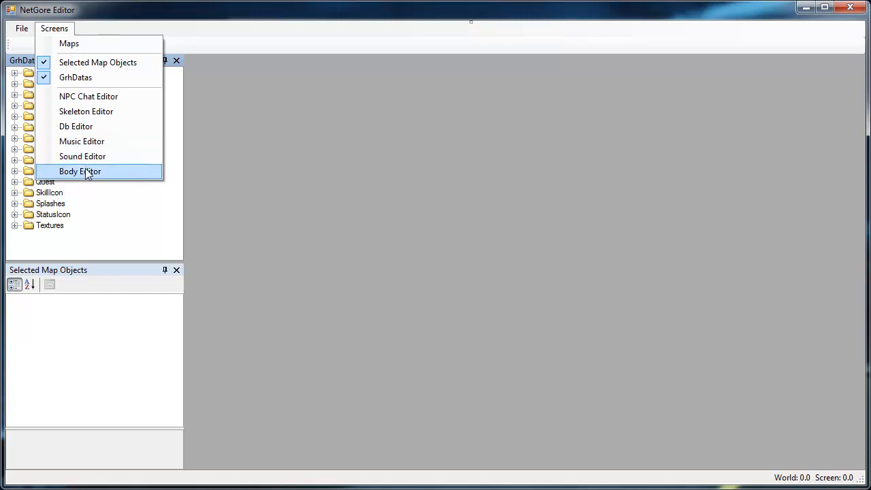
mouse_move(82, 156)
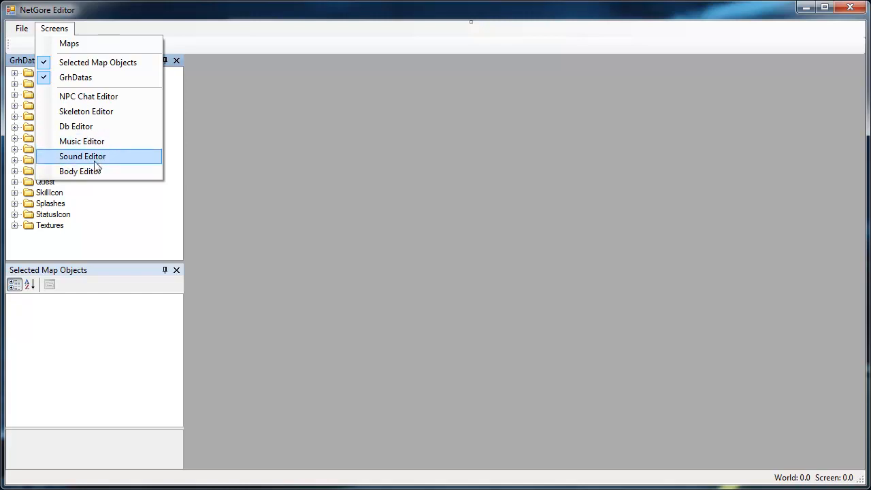
- Launch the Music Editor listing tracks from Arcade through Fourside
click(82, 140)
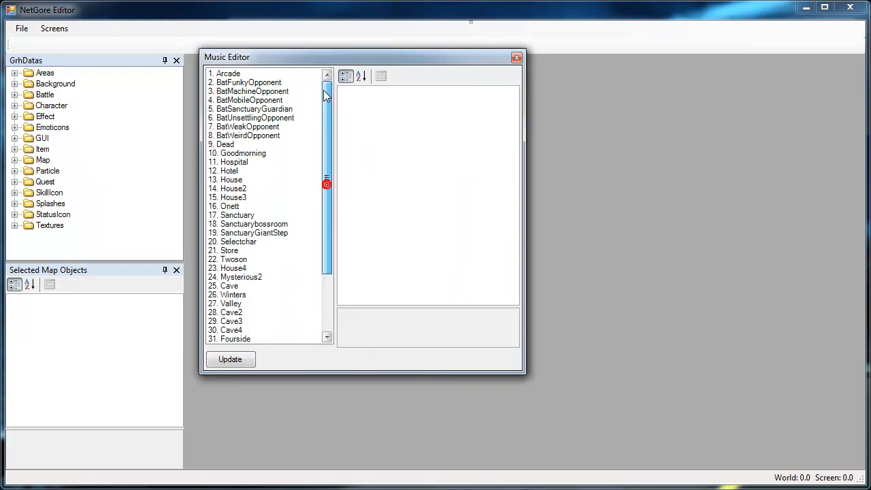
- Review the Theatre, Fourside and Twoson track entries in the Music Editor
click(231, 294)
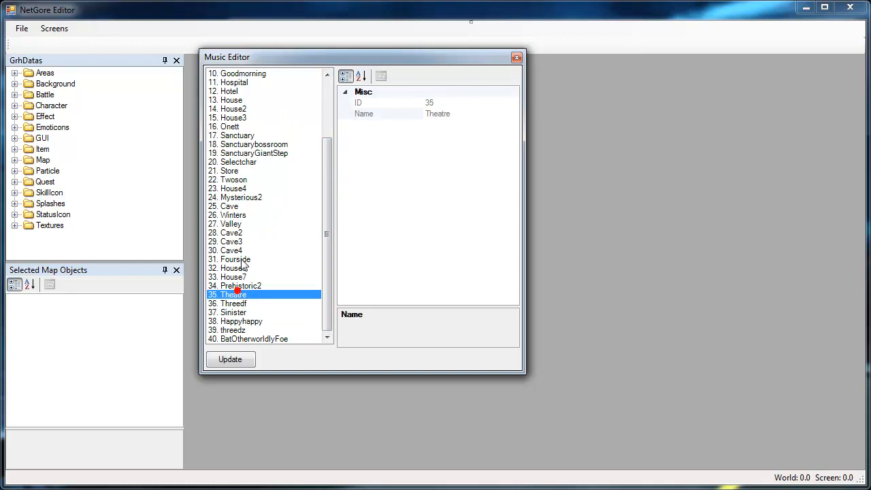
click(234, 259)
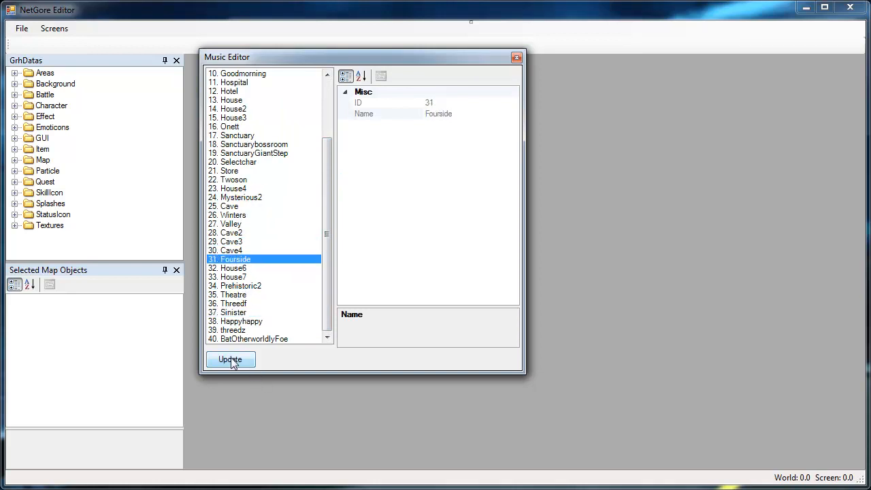
click(234, 179)
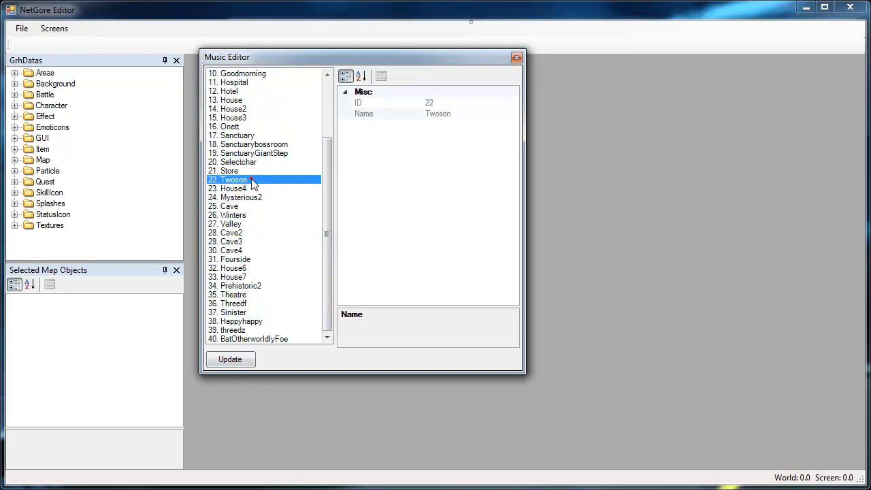
click(234, 266)
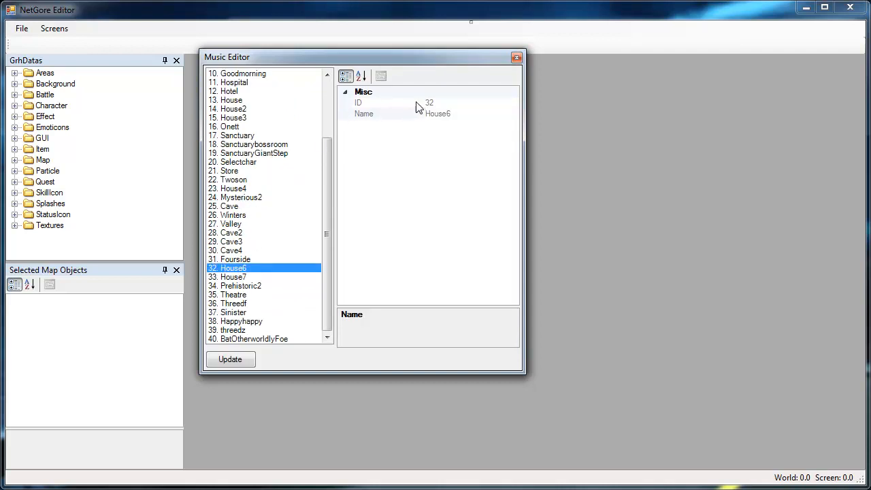
- Check the House6 track's ID of 32, then close the Music Editor
click(381, 102)
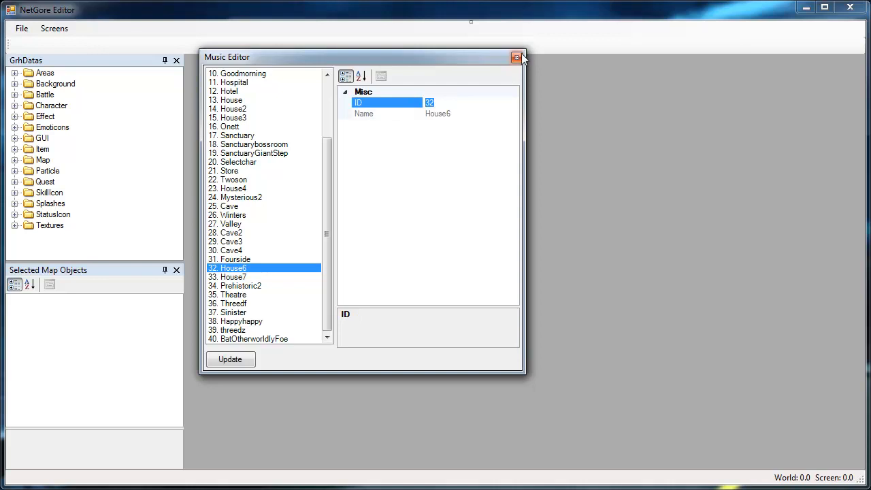
click(55, 29)
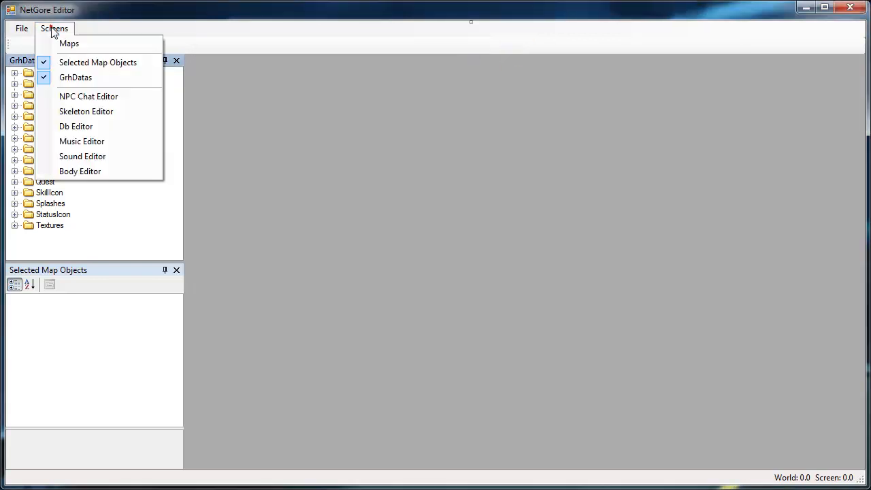
click(82, 156)
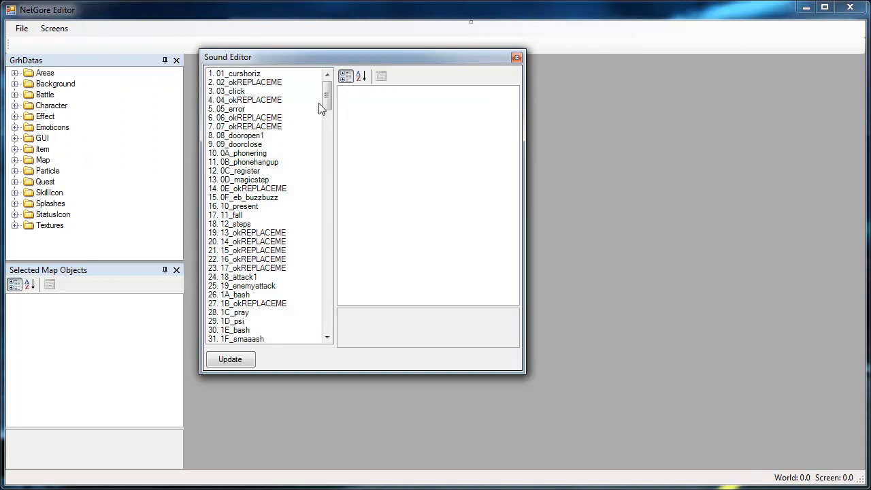
scroll(down, 3)
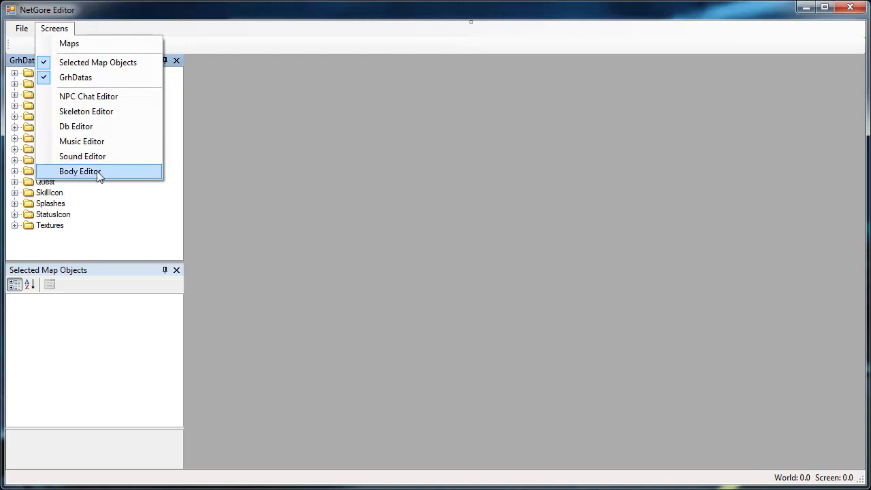
- Launch the Body Editor and review entry 20 mobs\ManlyFish's size 32, 48 and Jump animation settings
click(79, 172)
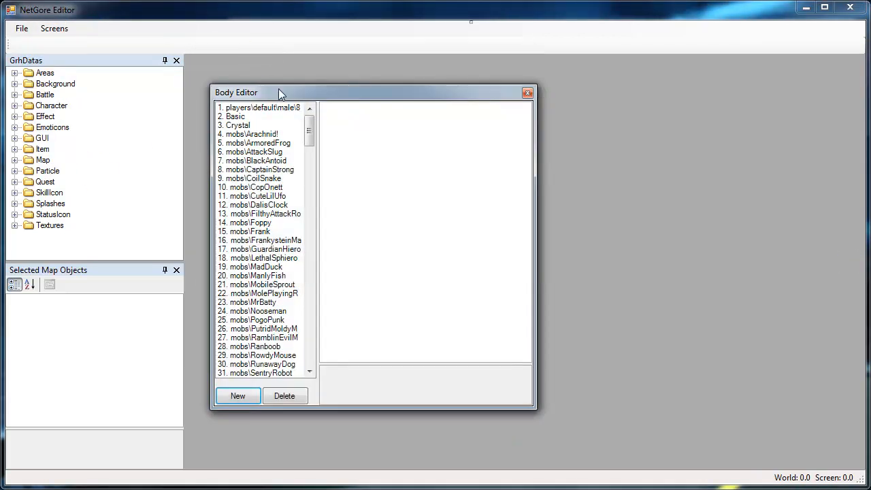
drag(279, 92, 270, 83)
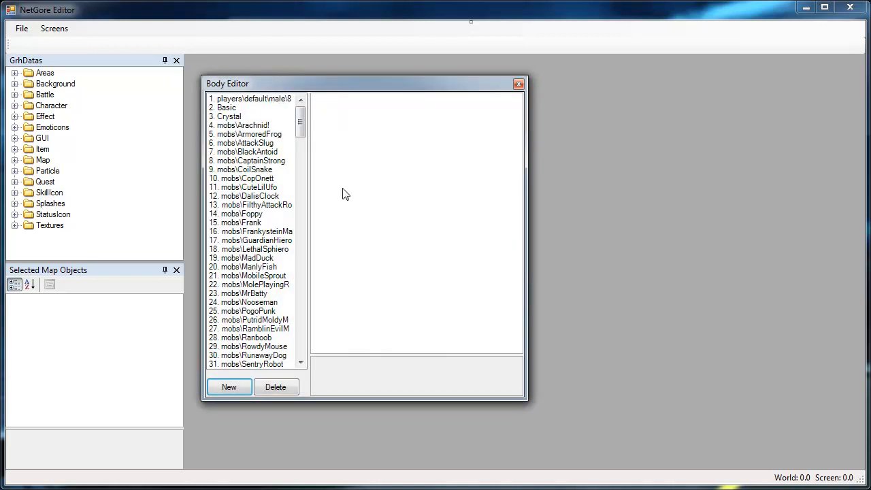
click(248, 265)
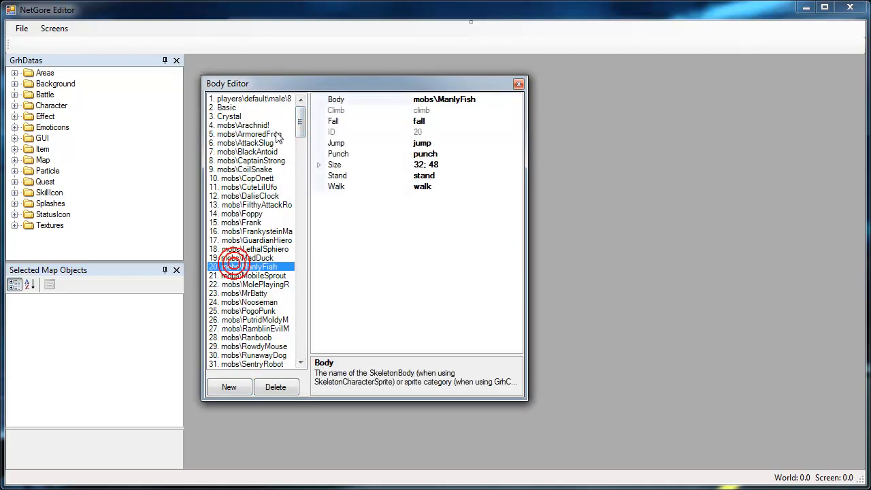
click(245, 265)
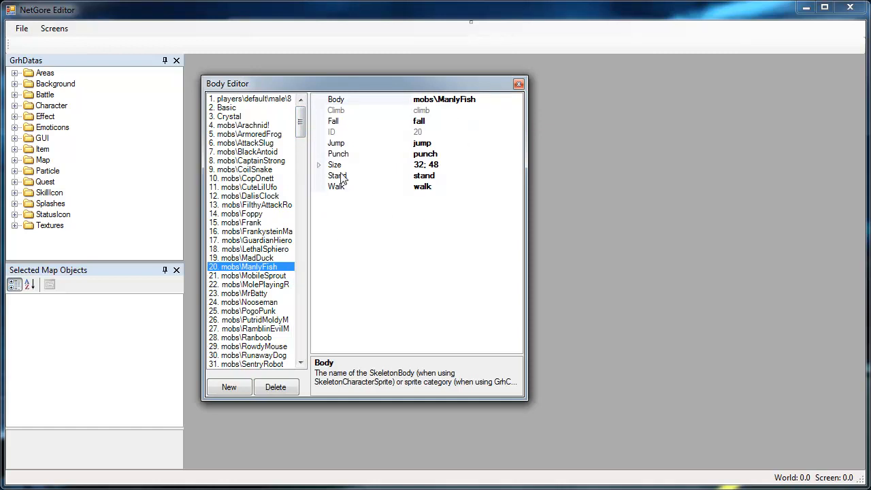
mouse_move(347, 125)
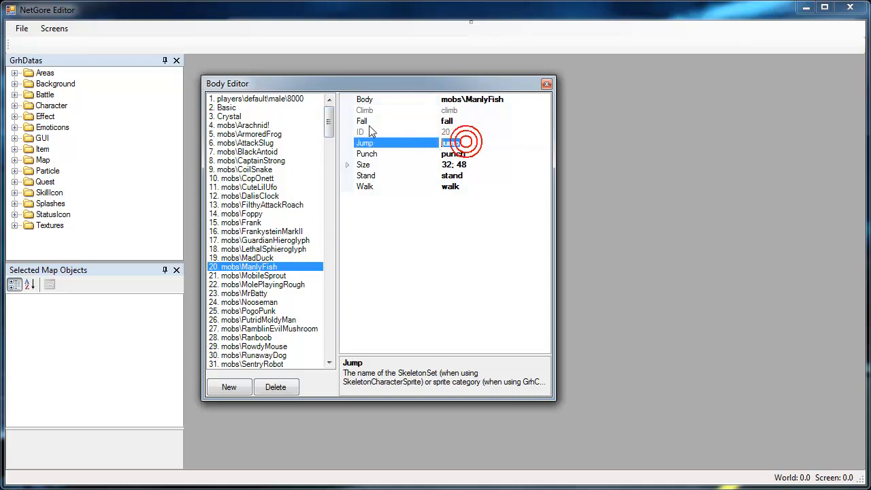
scroll(down, 3)
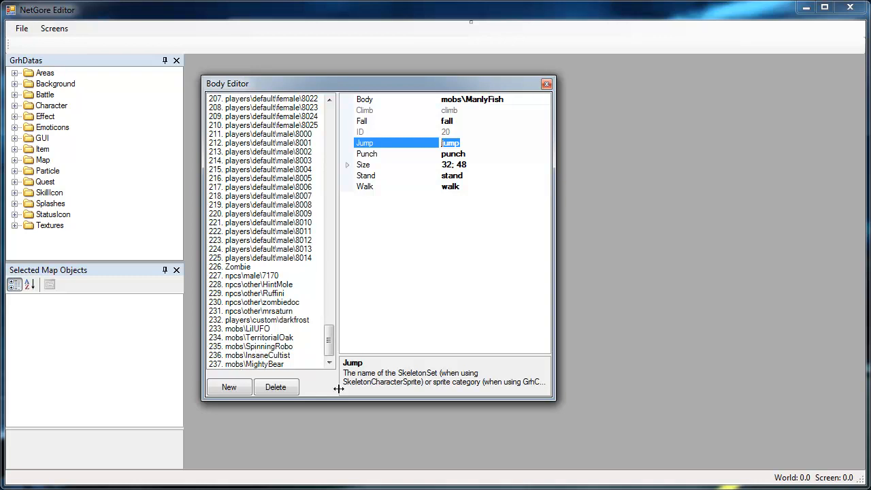
mouse_move(353, 328)
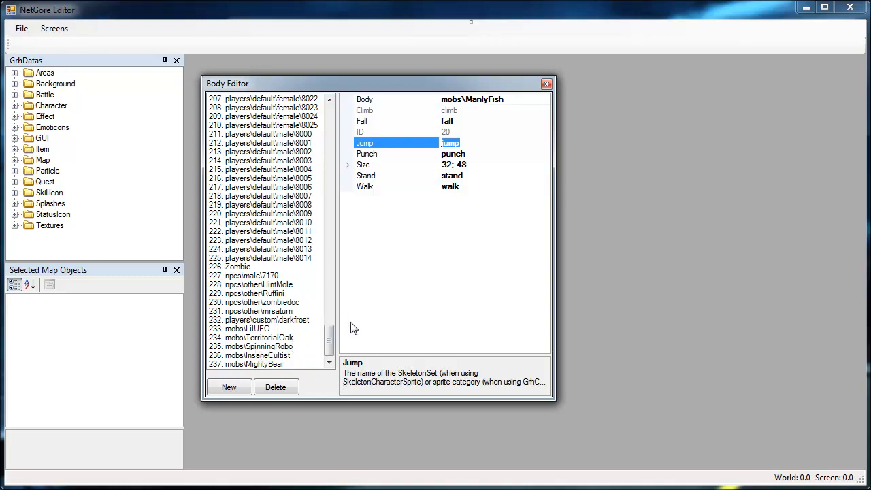
click(229, 386)
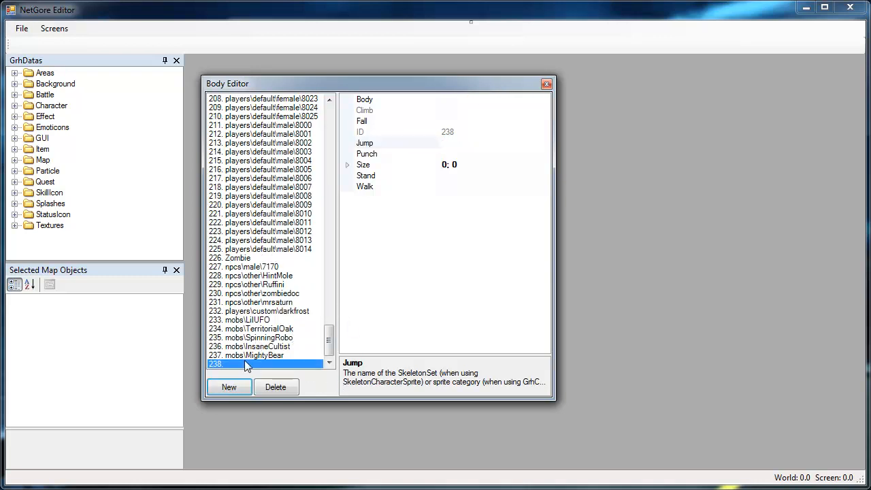
click(364, 100)
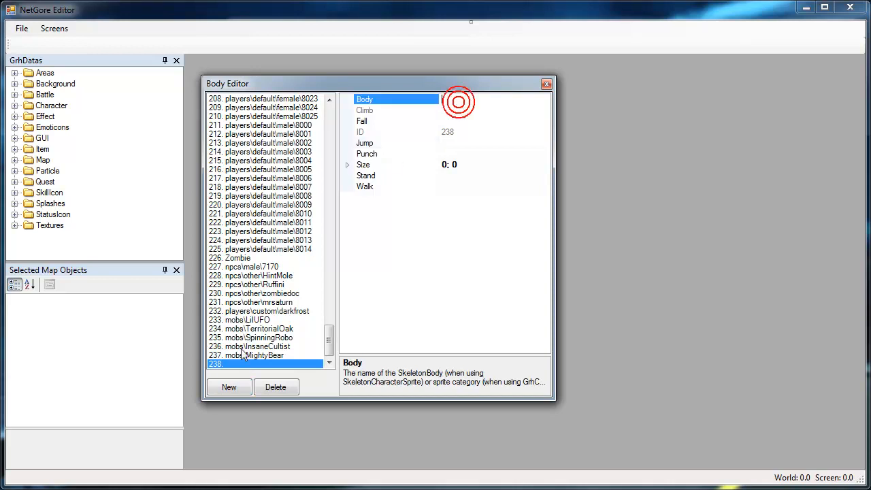
click(258, 356)
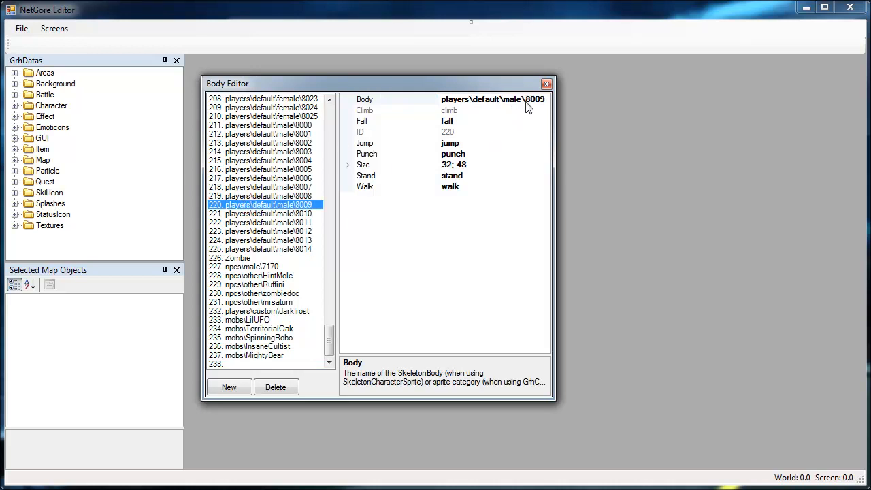
mouse_move(251, 357)
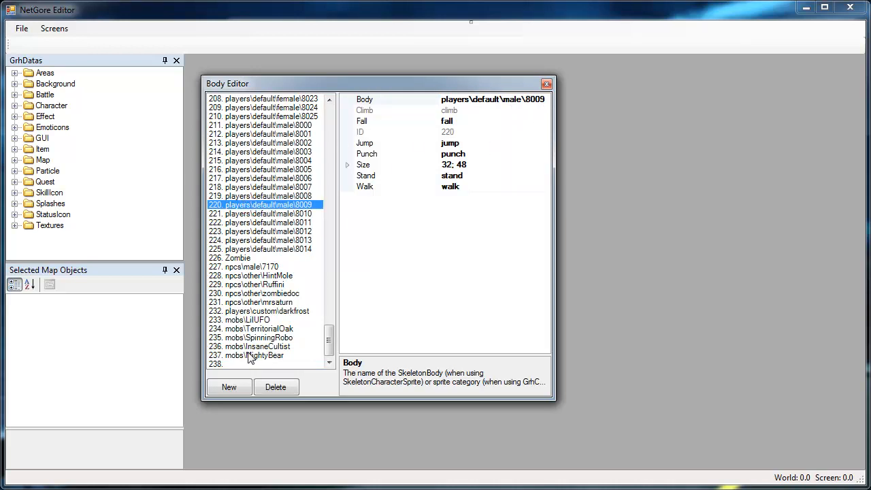
click(275, 386)
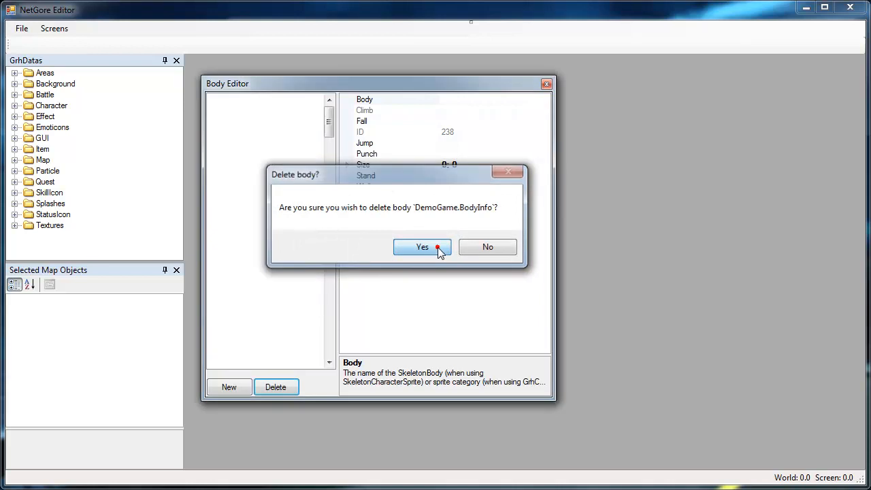
click(422, 246)
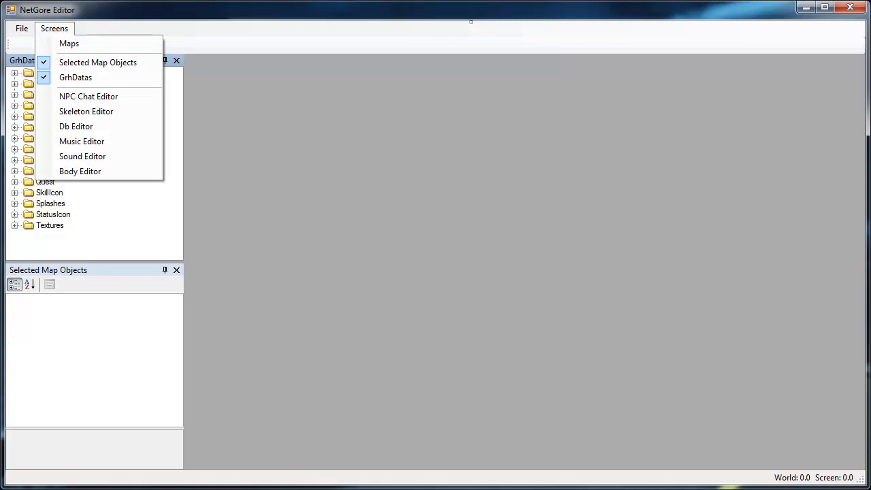
mouse_move(85, 111)
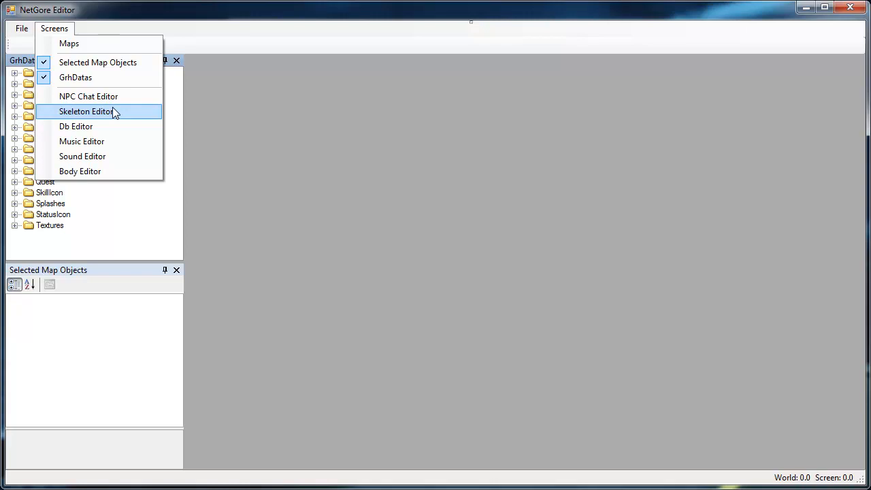
mouse_move(107, 117)
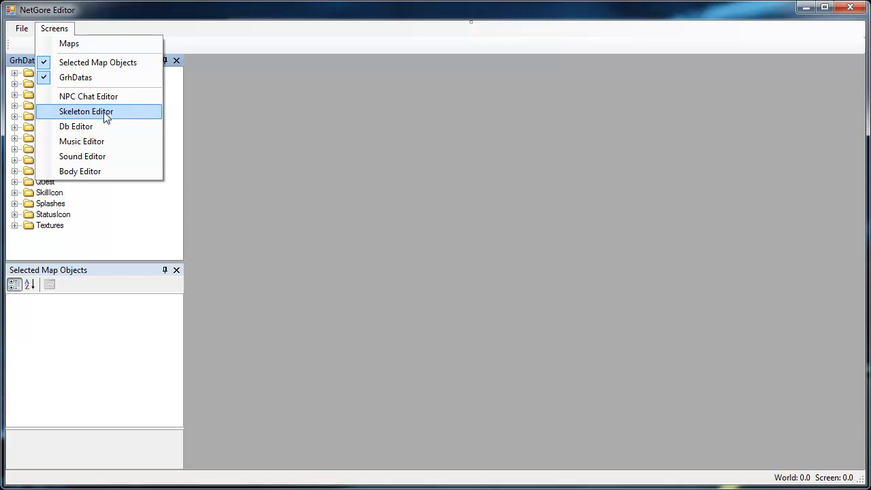
mouse_move(107, 114)
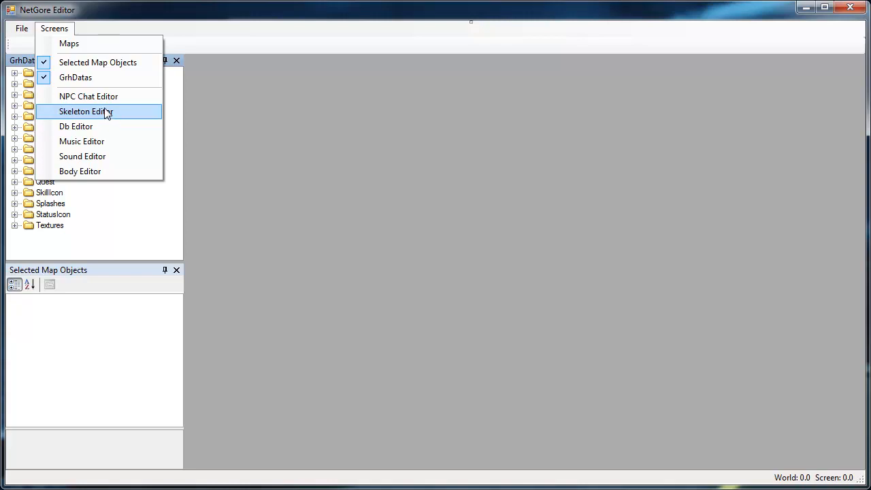
mouse_move(85, 111)
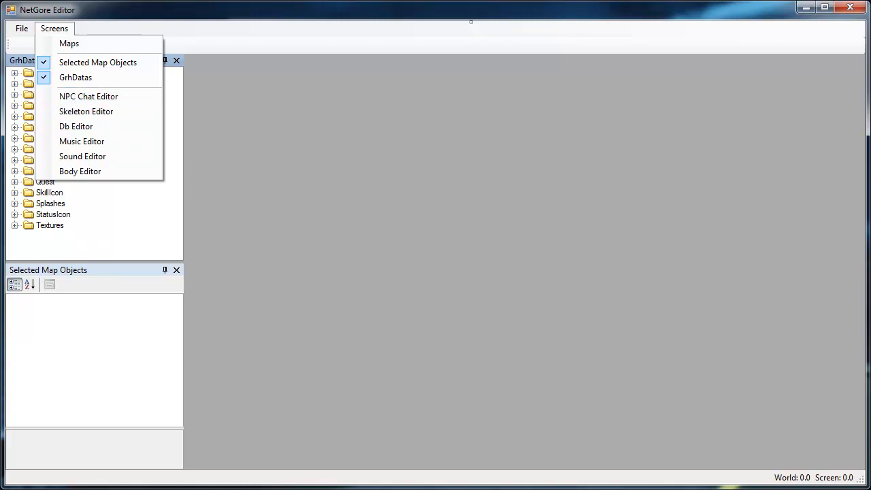
- Close the Body Editor window, leaving the editor workspace empty
click(68, 42)
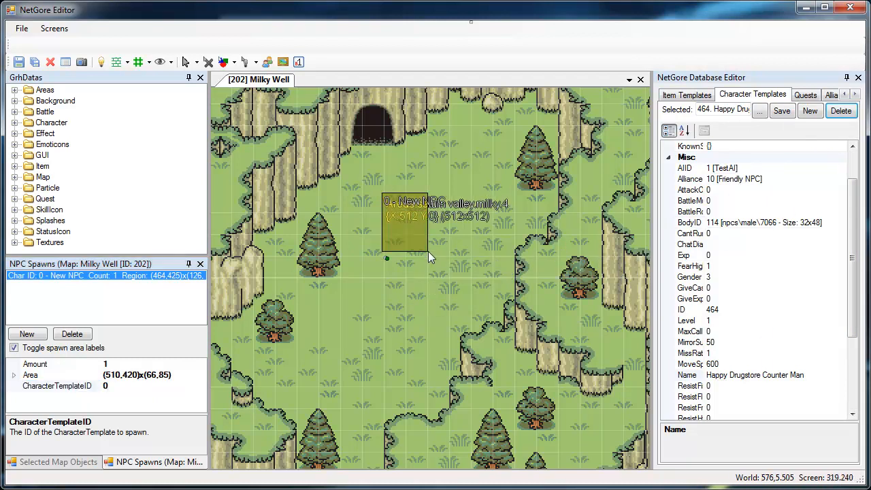
mouse_move(634, 114)
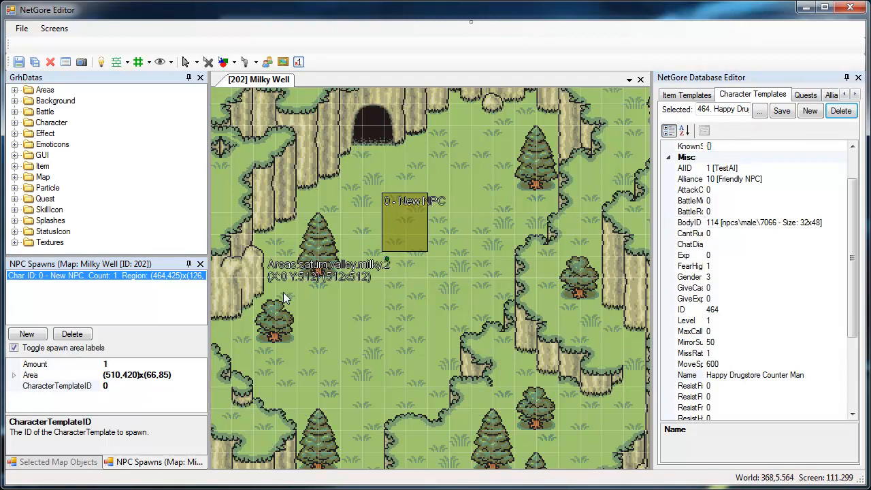
mouse_move(125, 394)
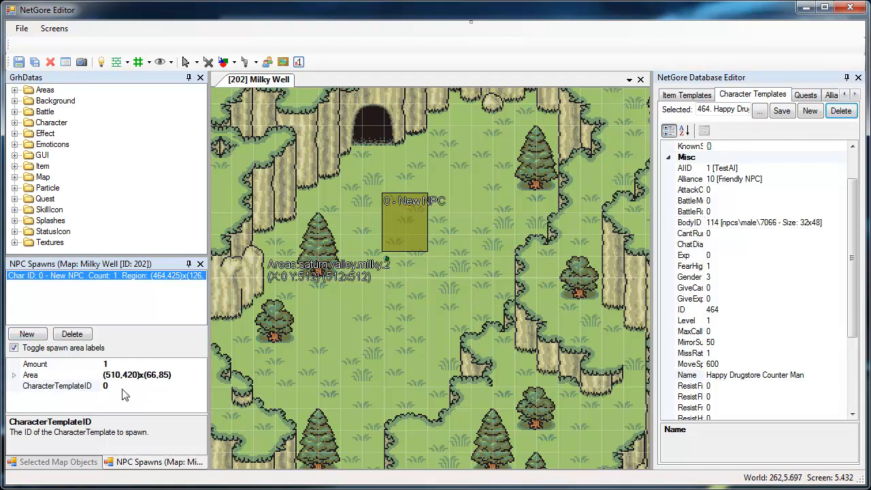